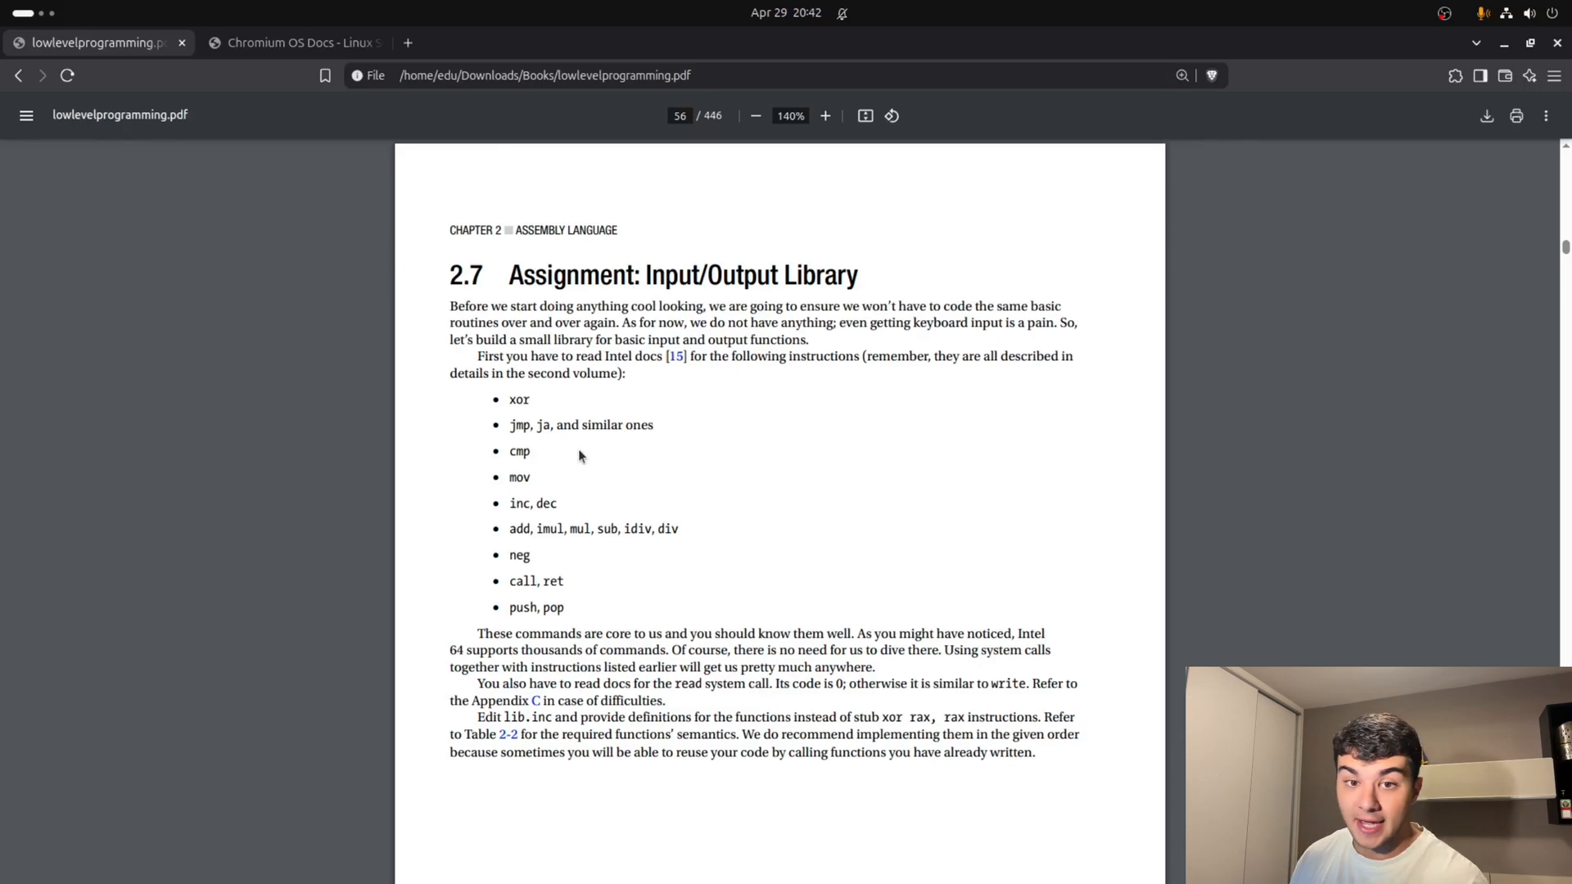
Scroll the book to page 57's Table 2-2, highlighting the exit function's description along the way.
{"action": "scroll", "scroll_direction": "down", "scroll_amount": 3}
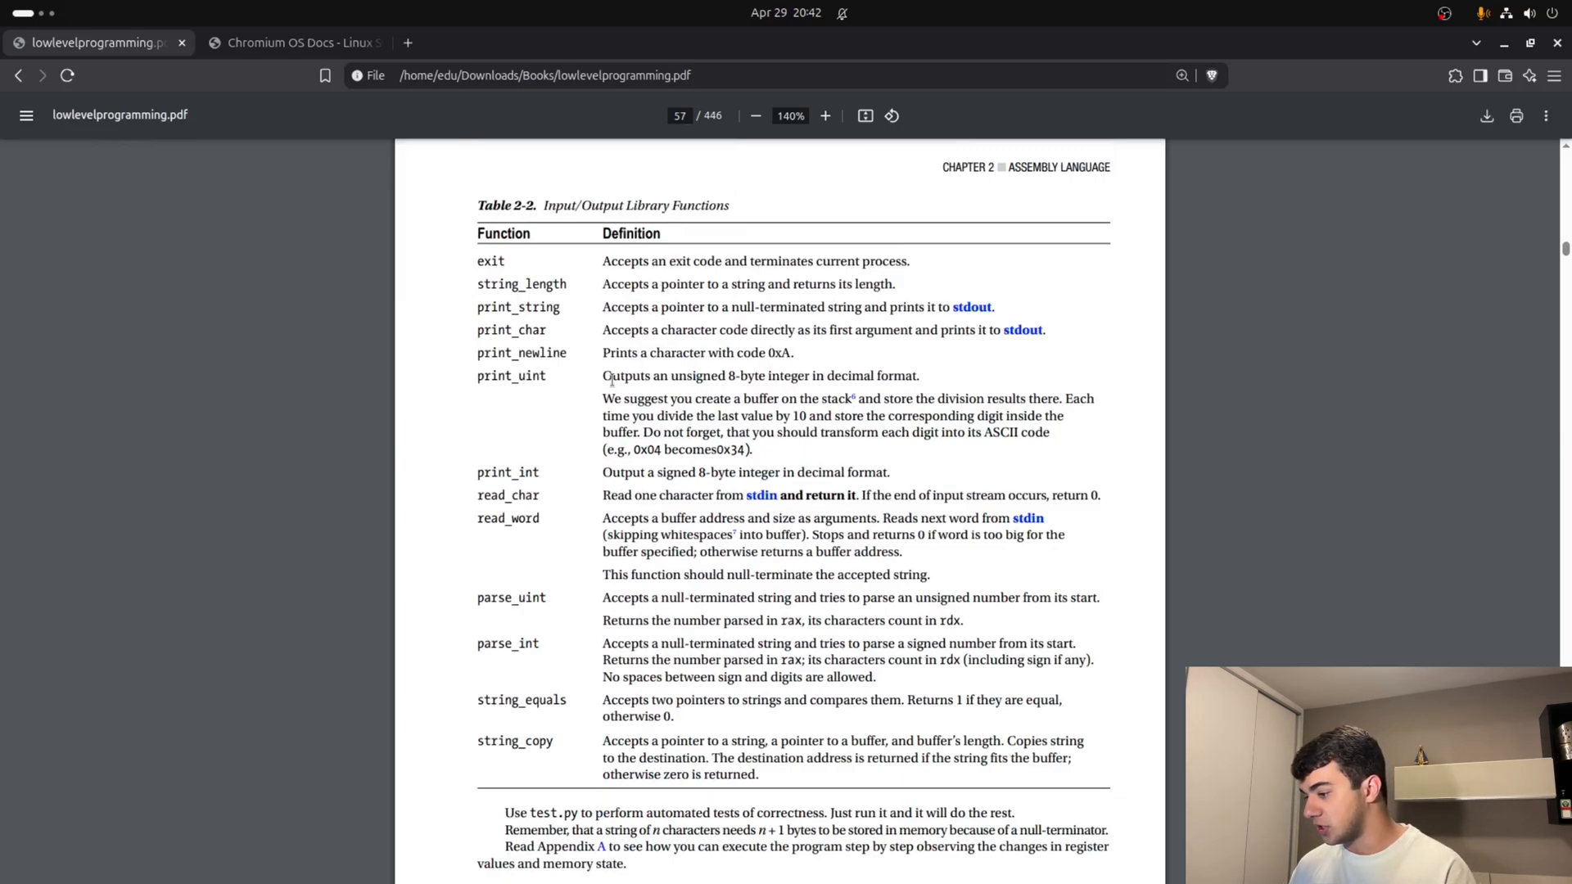
{"action": "left_click_drag", "start_coordinate": [481, 258], "coordinate": [621, 621]}
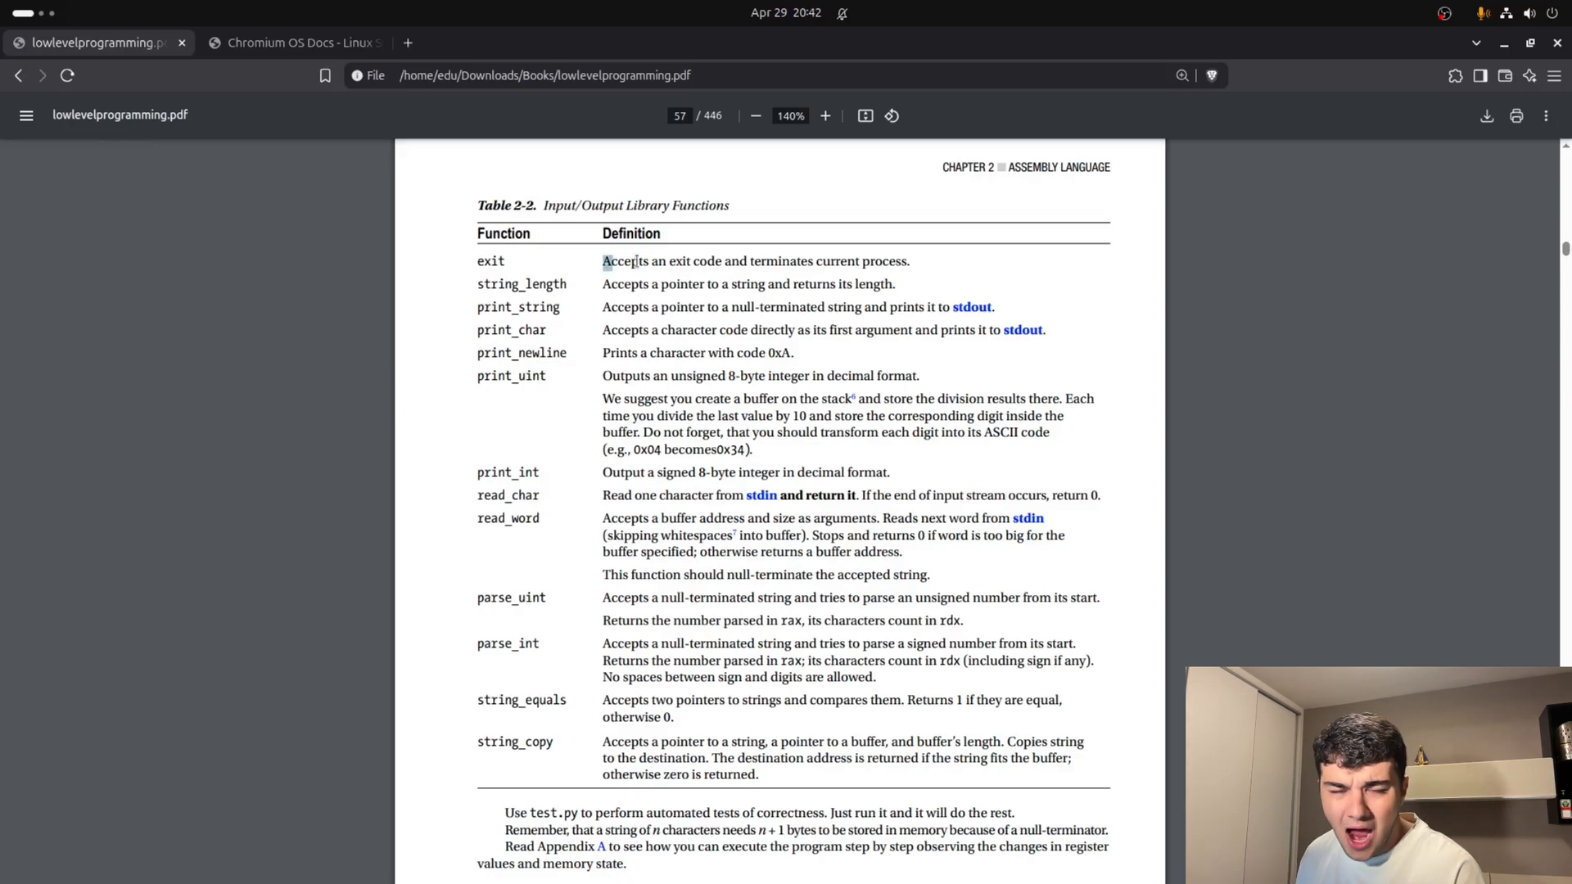
{"action": "scroll", "scroll_direction": "down", "scroll_amount": 3}
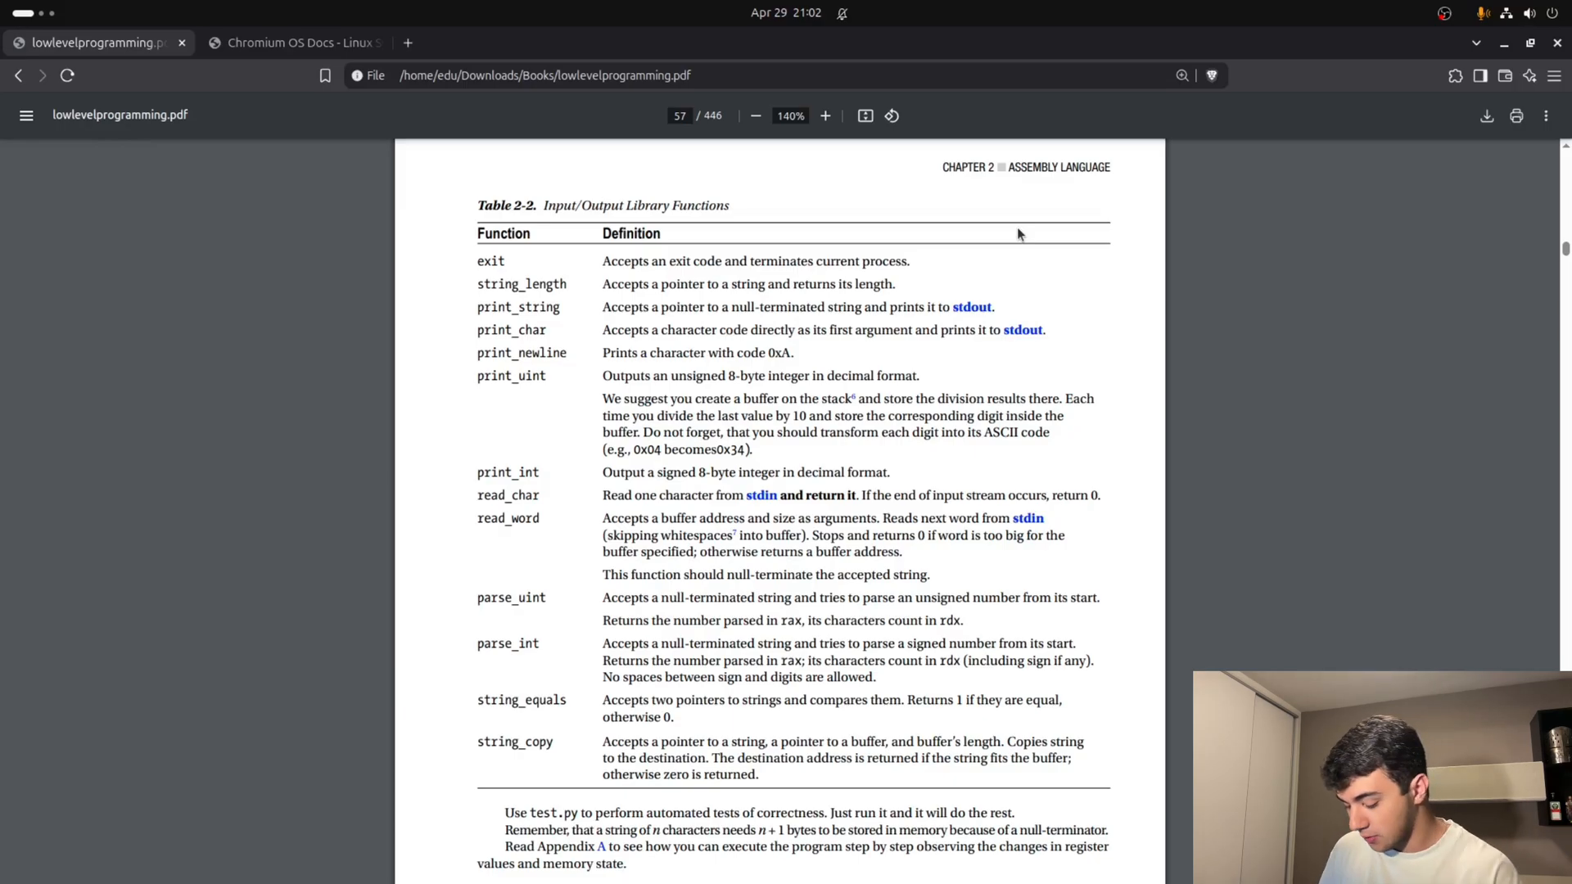
Bring up the Chromium OS Docs syscall reference at the top of the x86_64 table.
{"action": "left_click", "coordinate": [291, 41]}
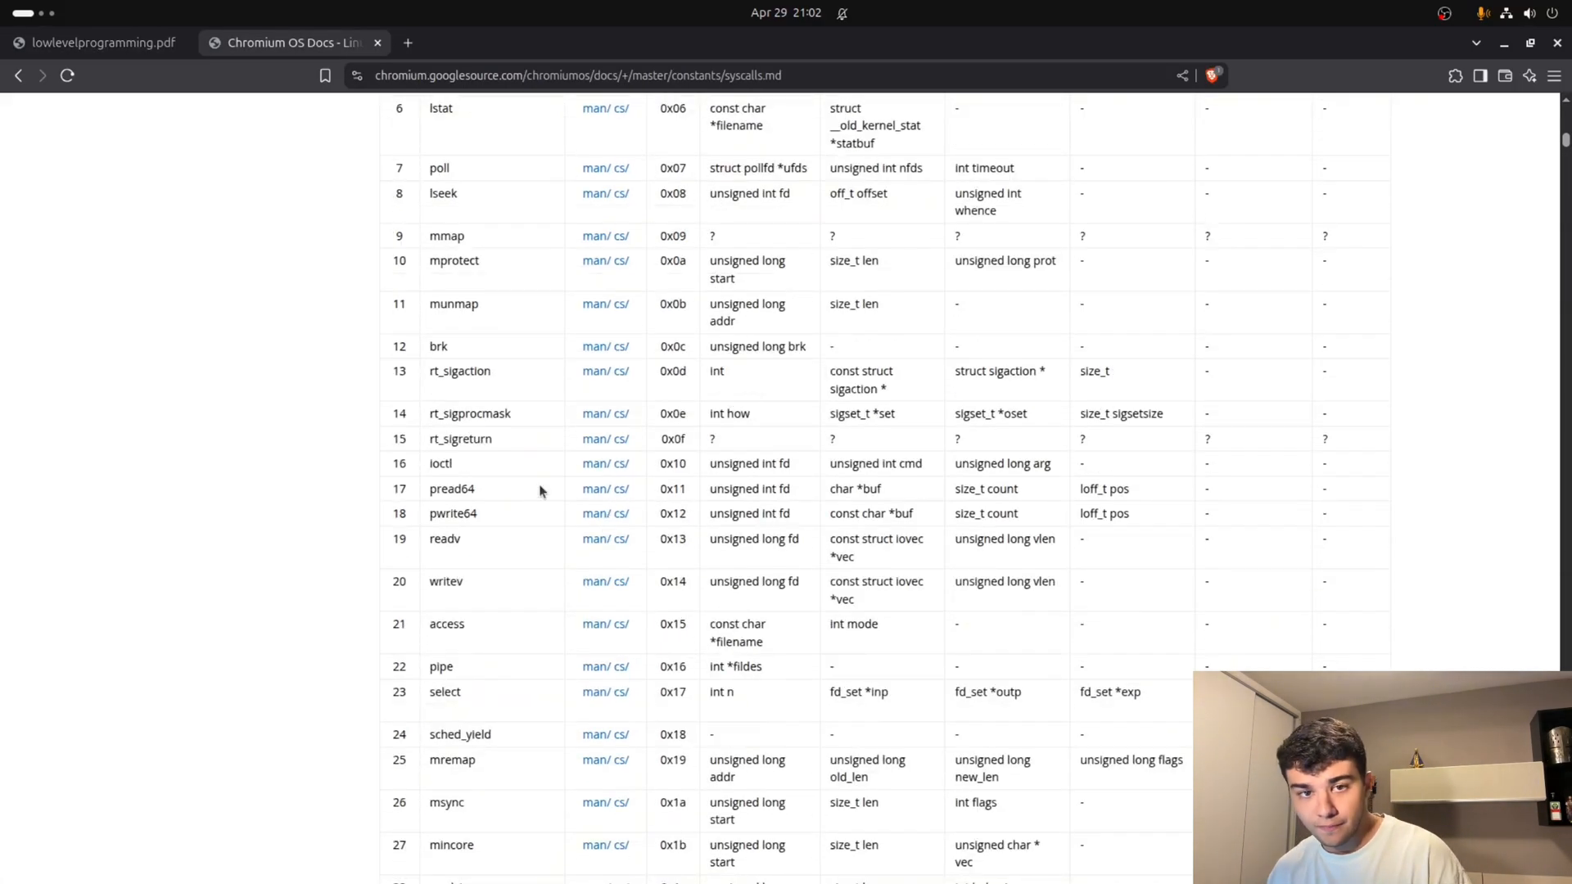
{"action": "scroll", "scroll_direction": "up", "scroll_amount": 3}
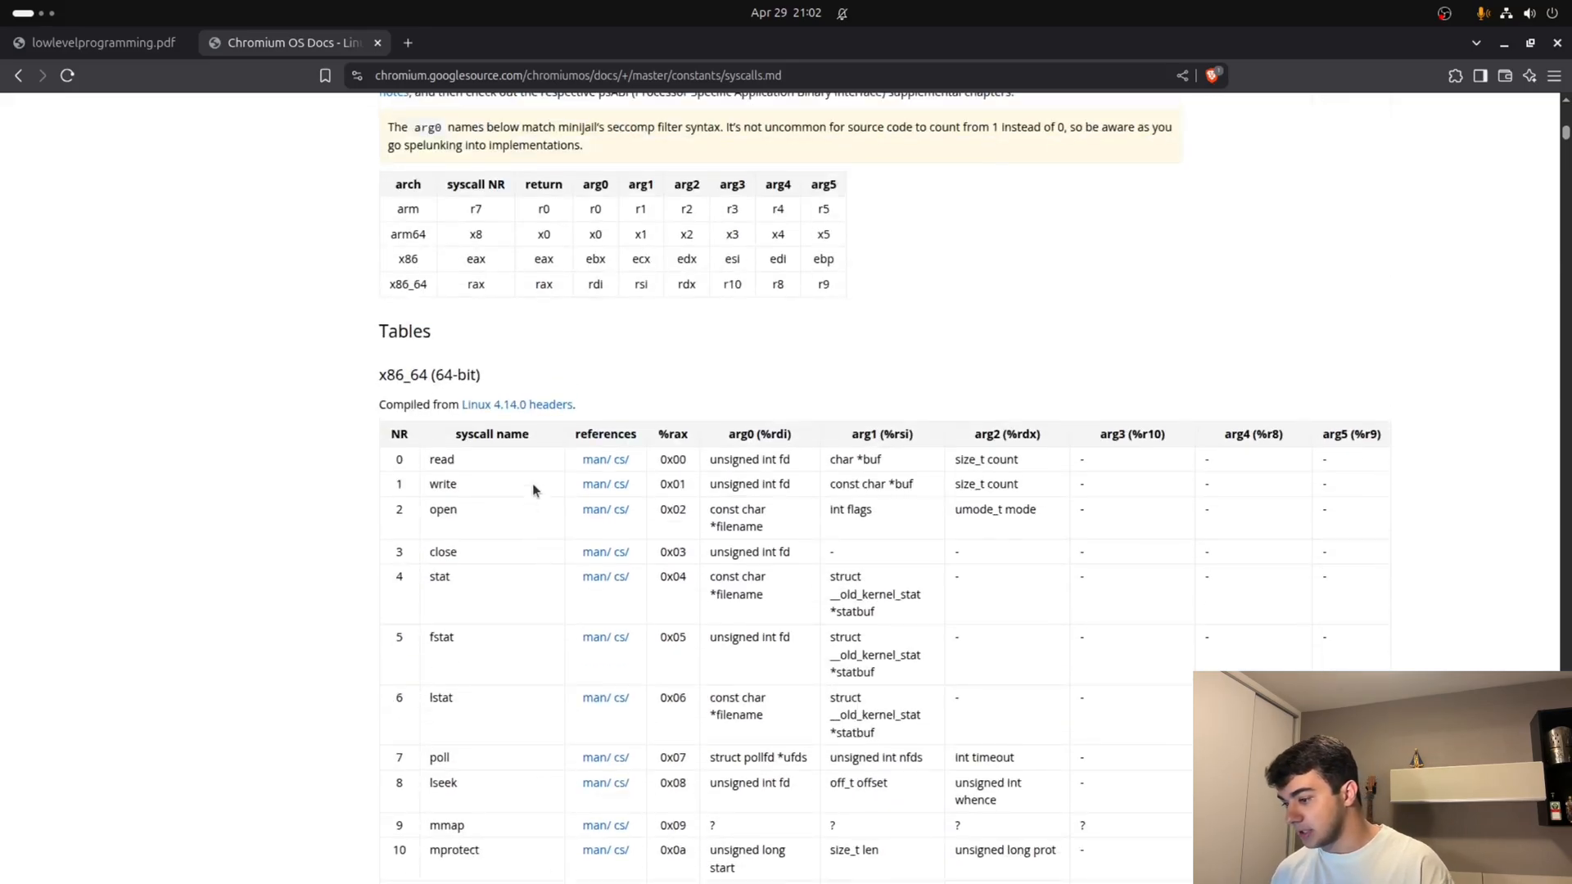
{"action": "scroll", "scroll_direction": "down", "scroll_amount": 3}
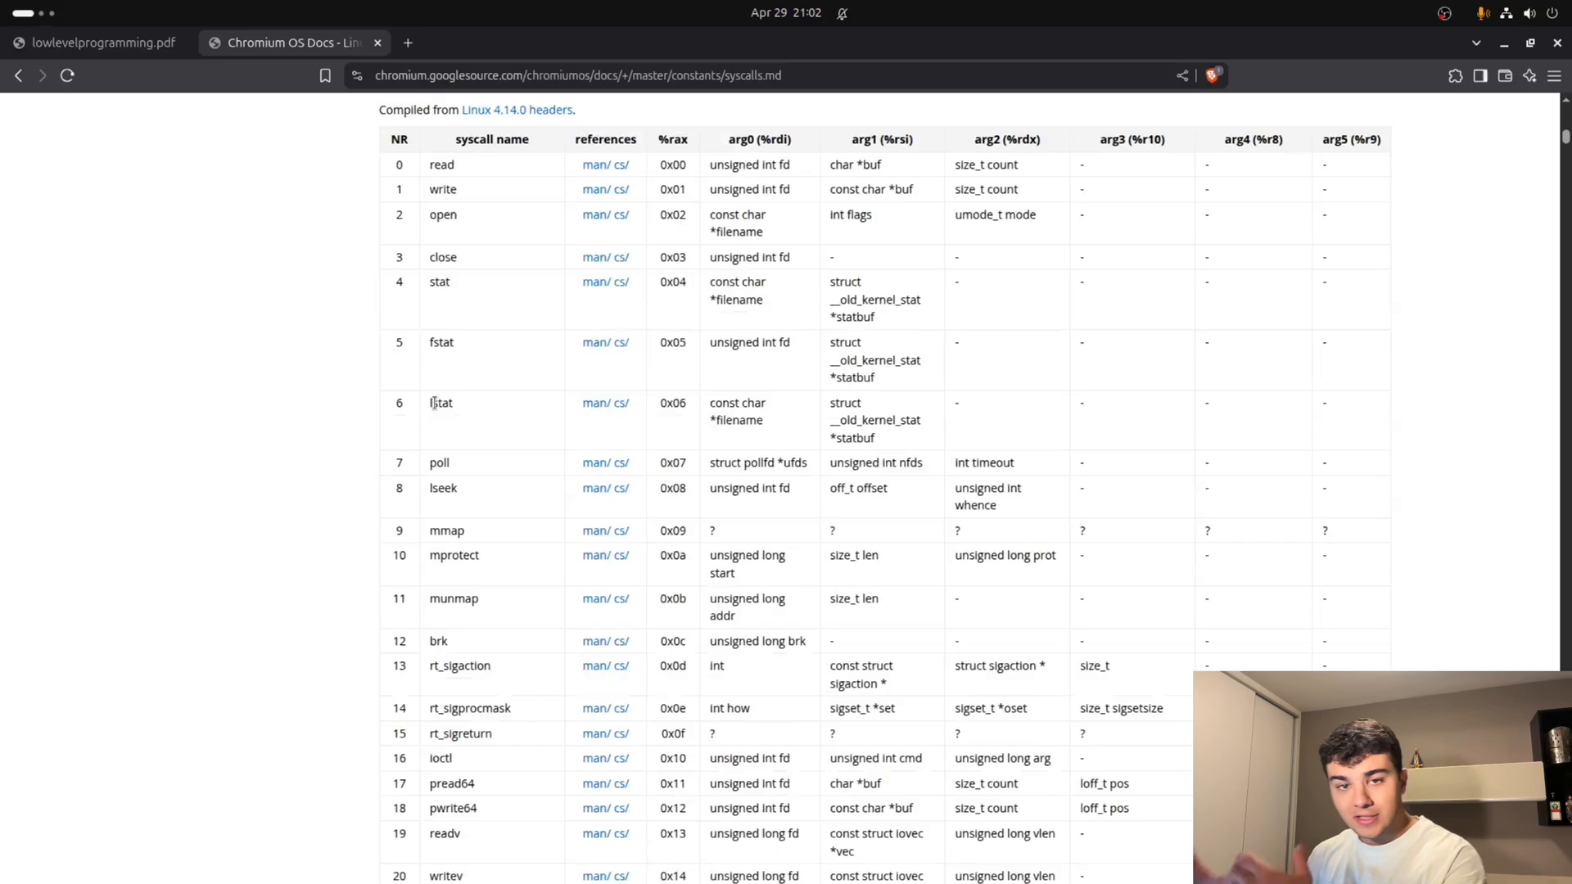
{"action": "scroll", "scroll_direction": "up", "scroll_amount": 3}
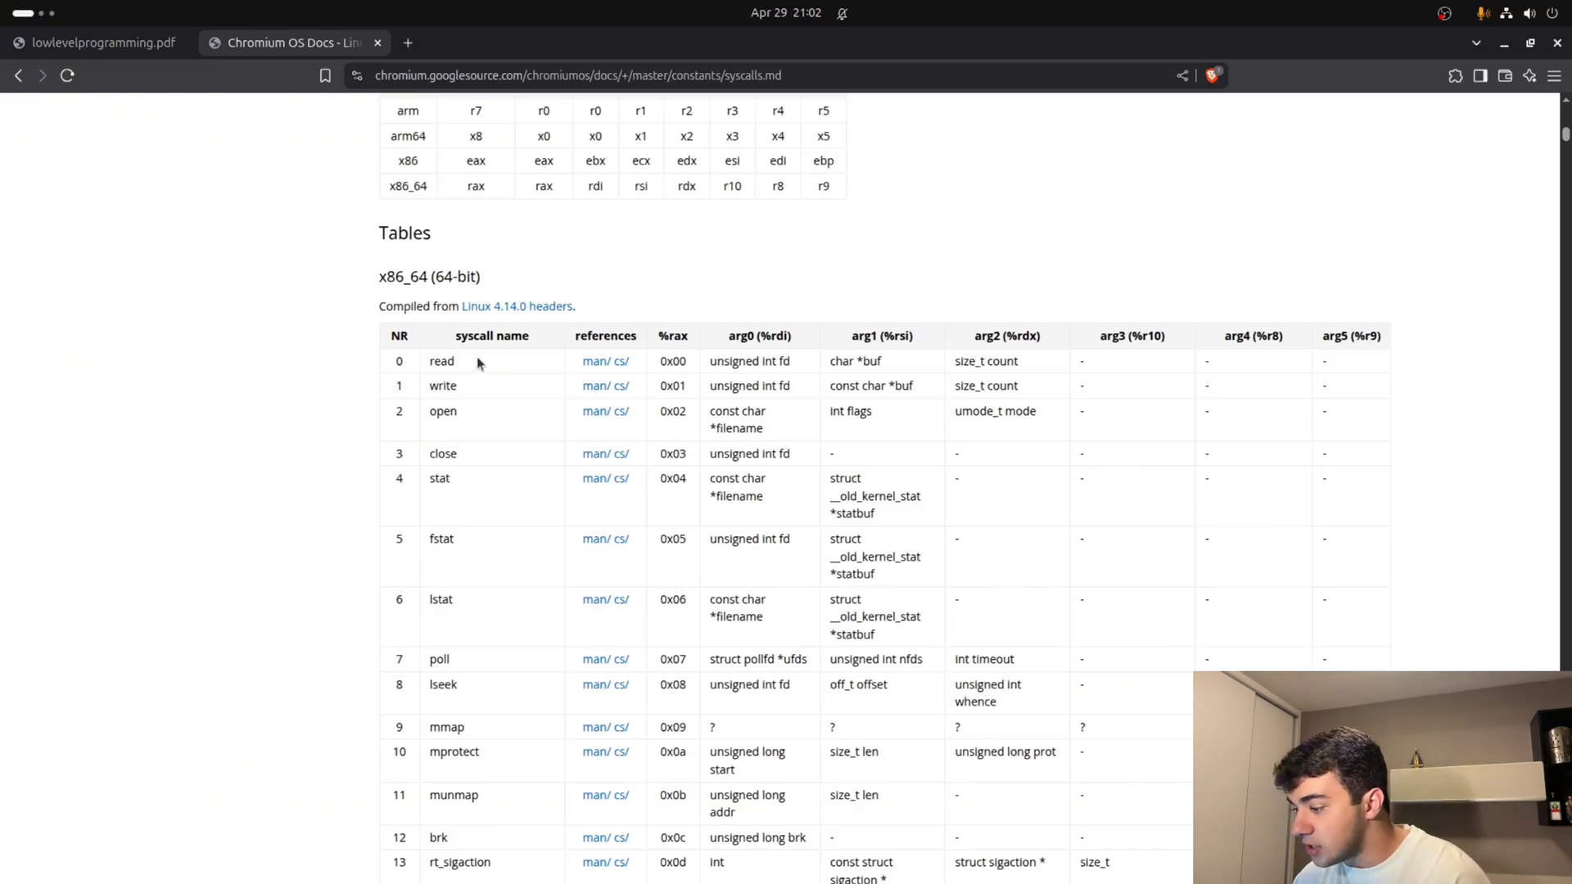
{"action": "double_click", "coordinate": [678, 336]}
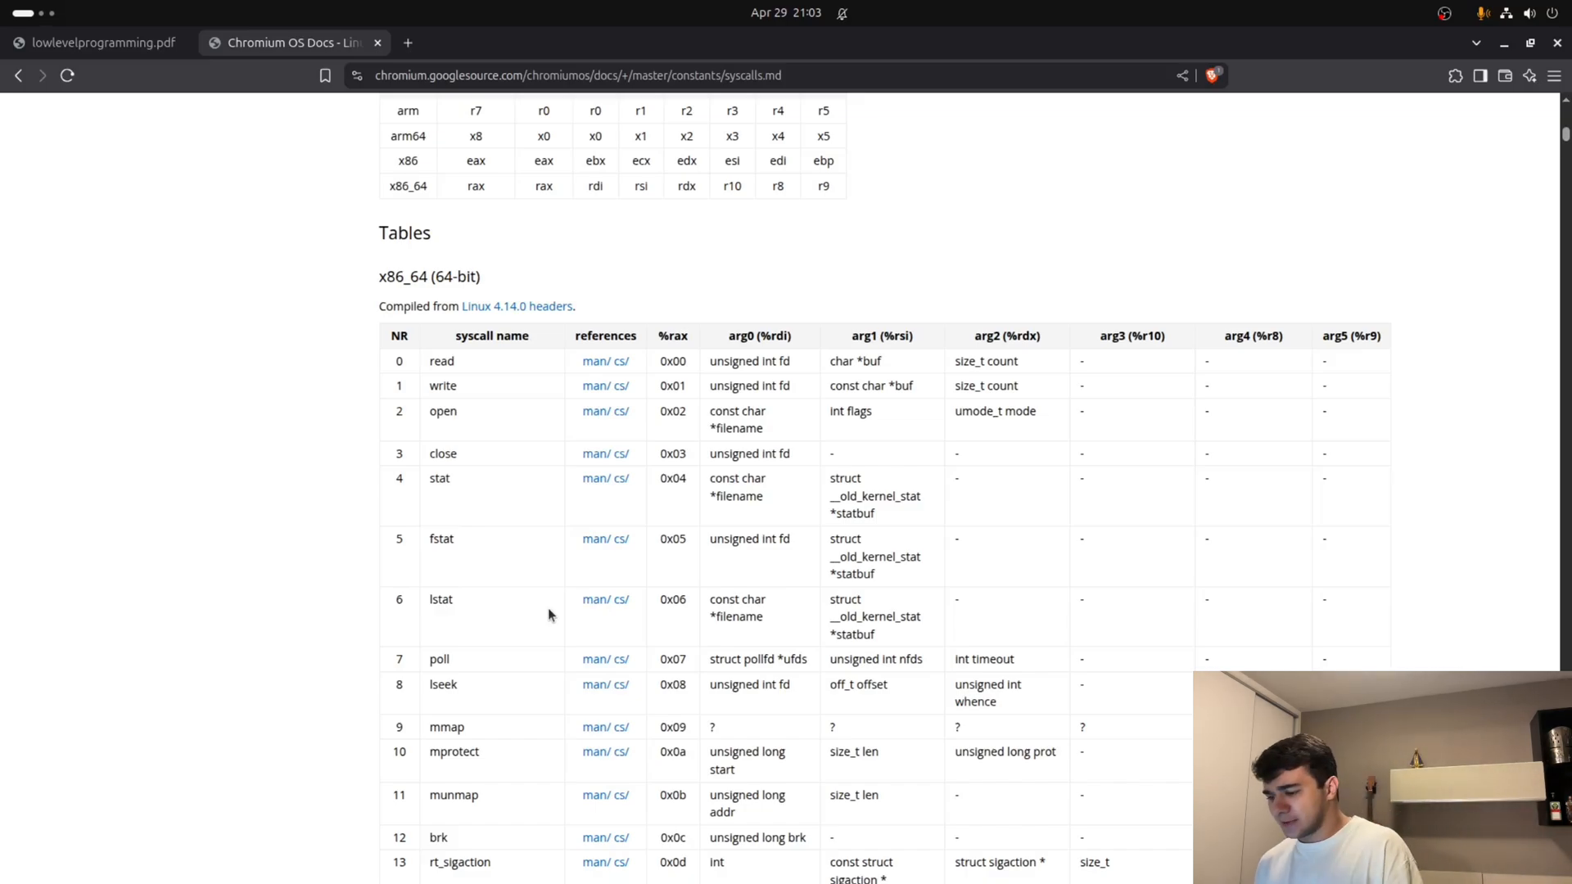
{"action": "mouse_move", "coordinate": [639, 421]}
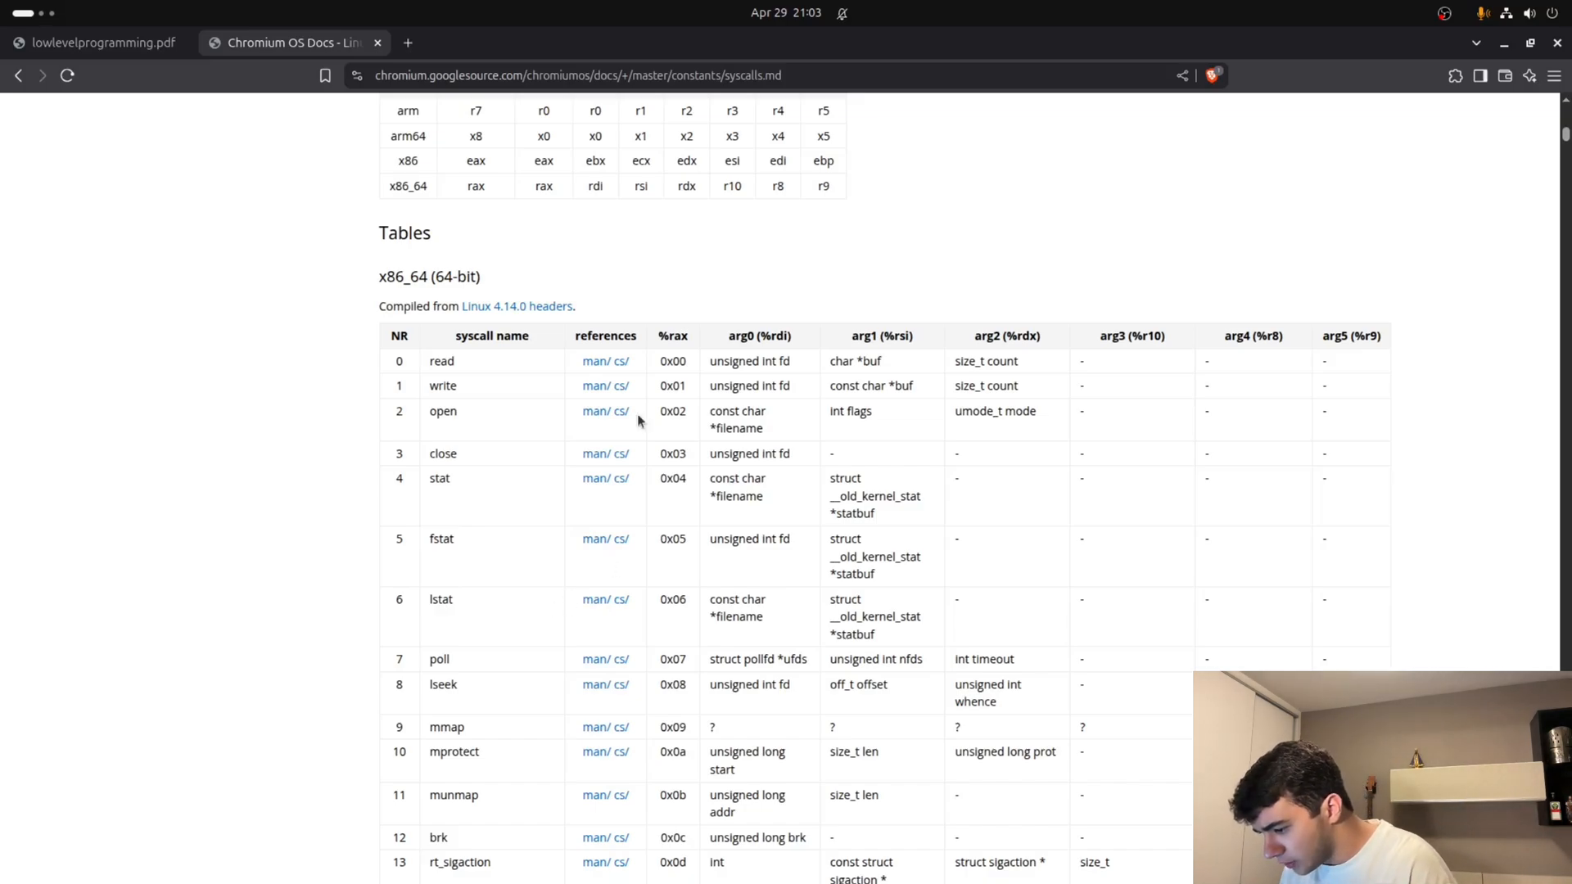
Scroll to the exit syscall row and select its %rax value 0x3c.
{"action": "scroll", "scroll_direction": "down", "scroll_amount": 3}
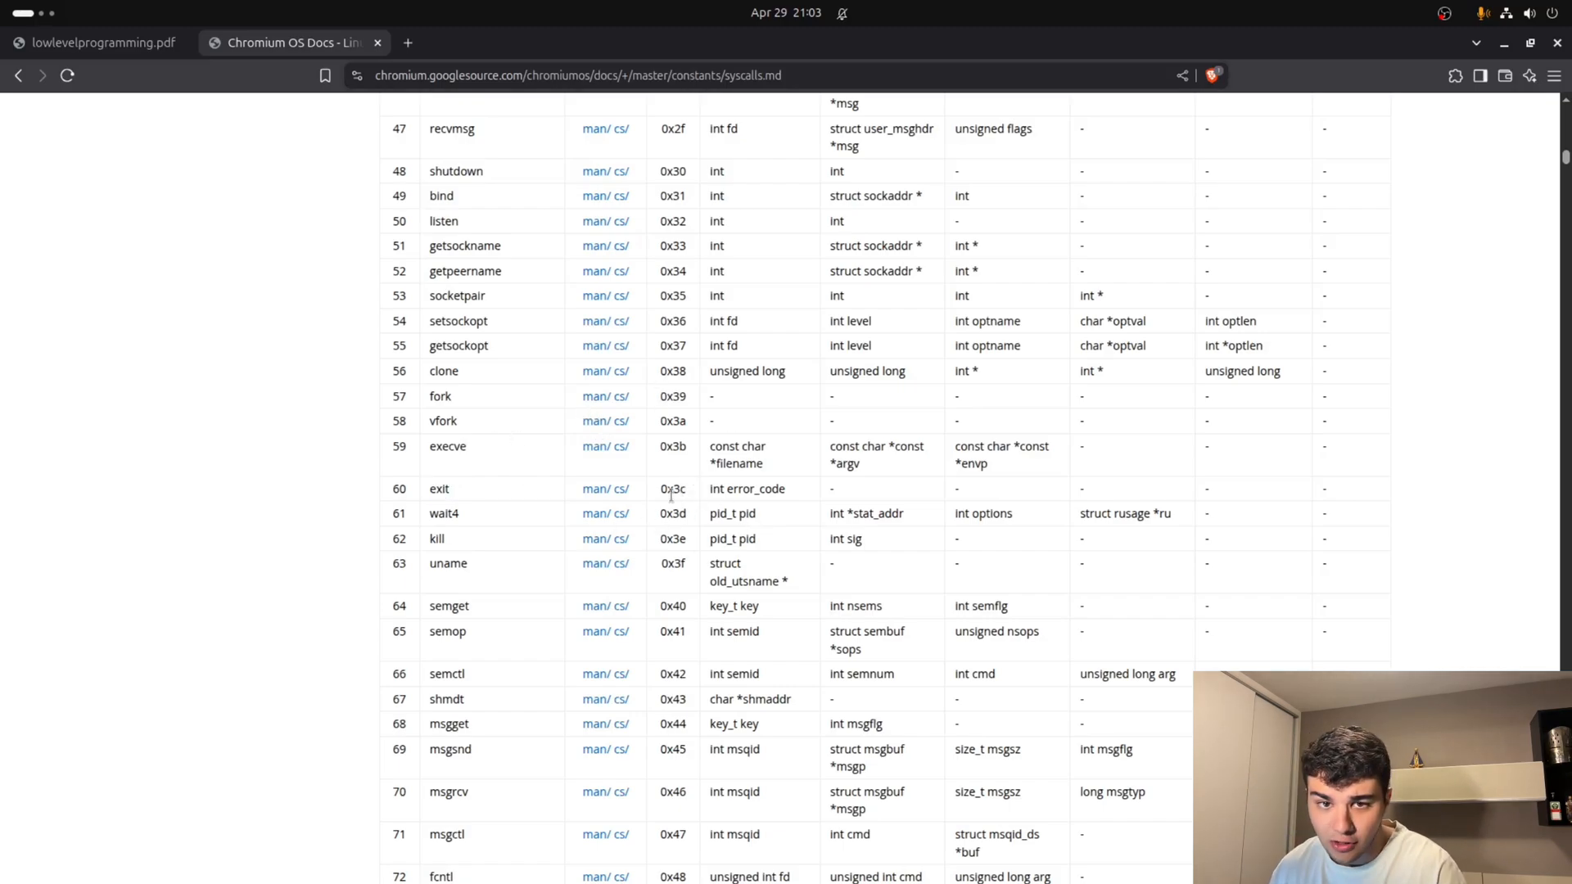
{"action": "double_click", "coordinate": [673, 488]}
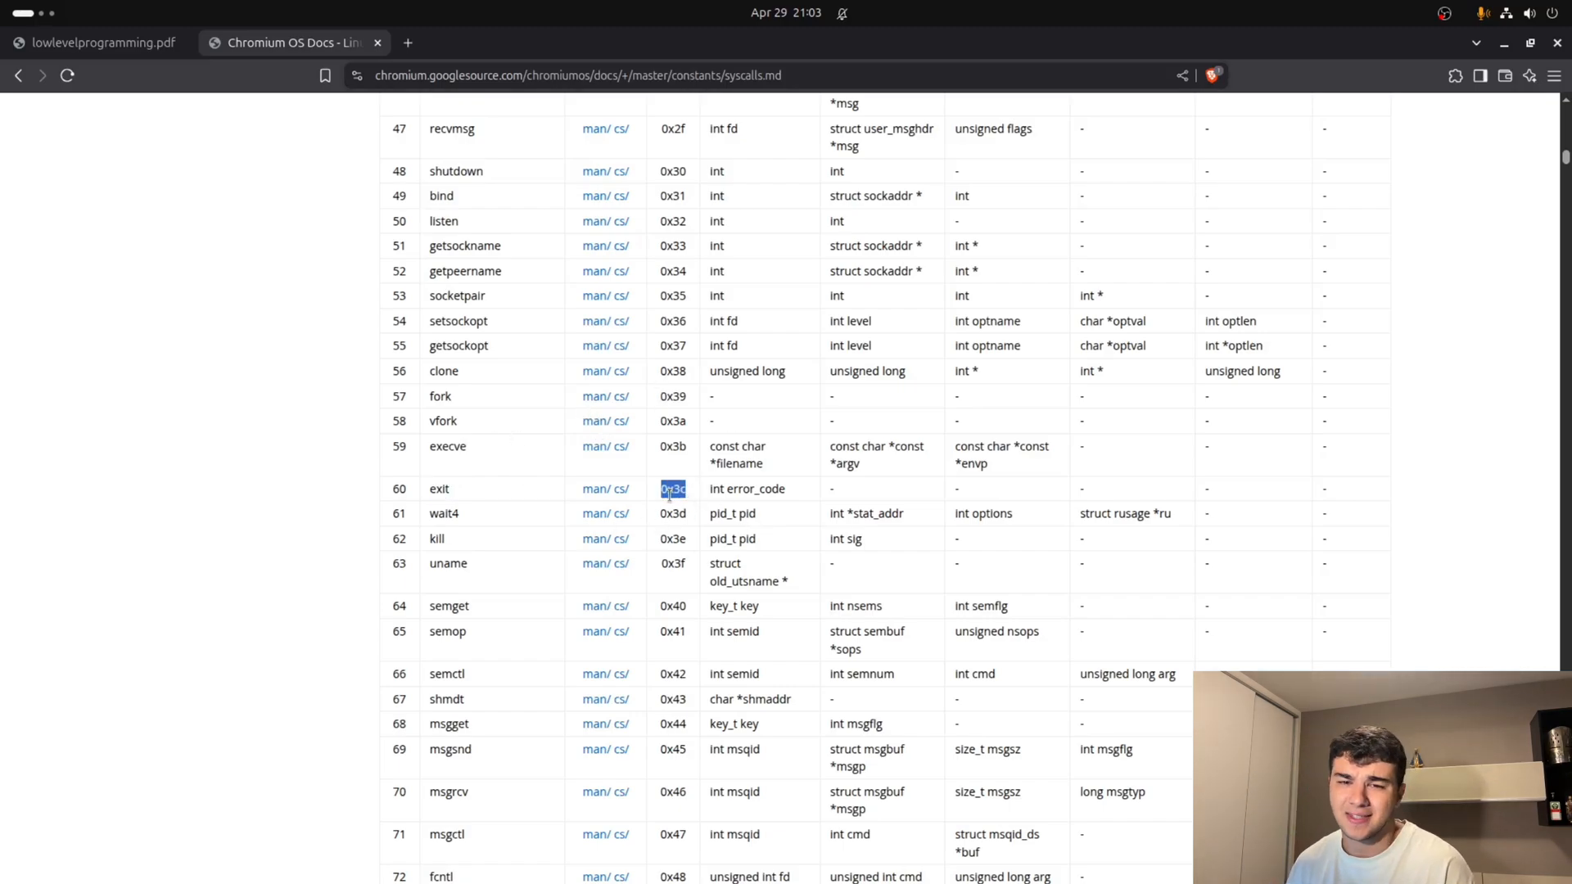
{"action": "mouse_move", "coordinate": [647, 589]}
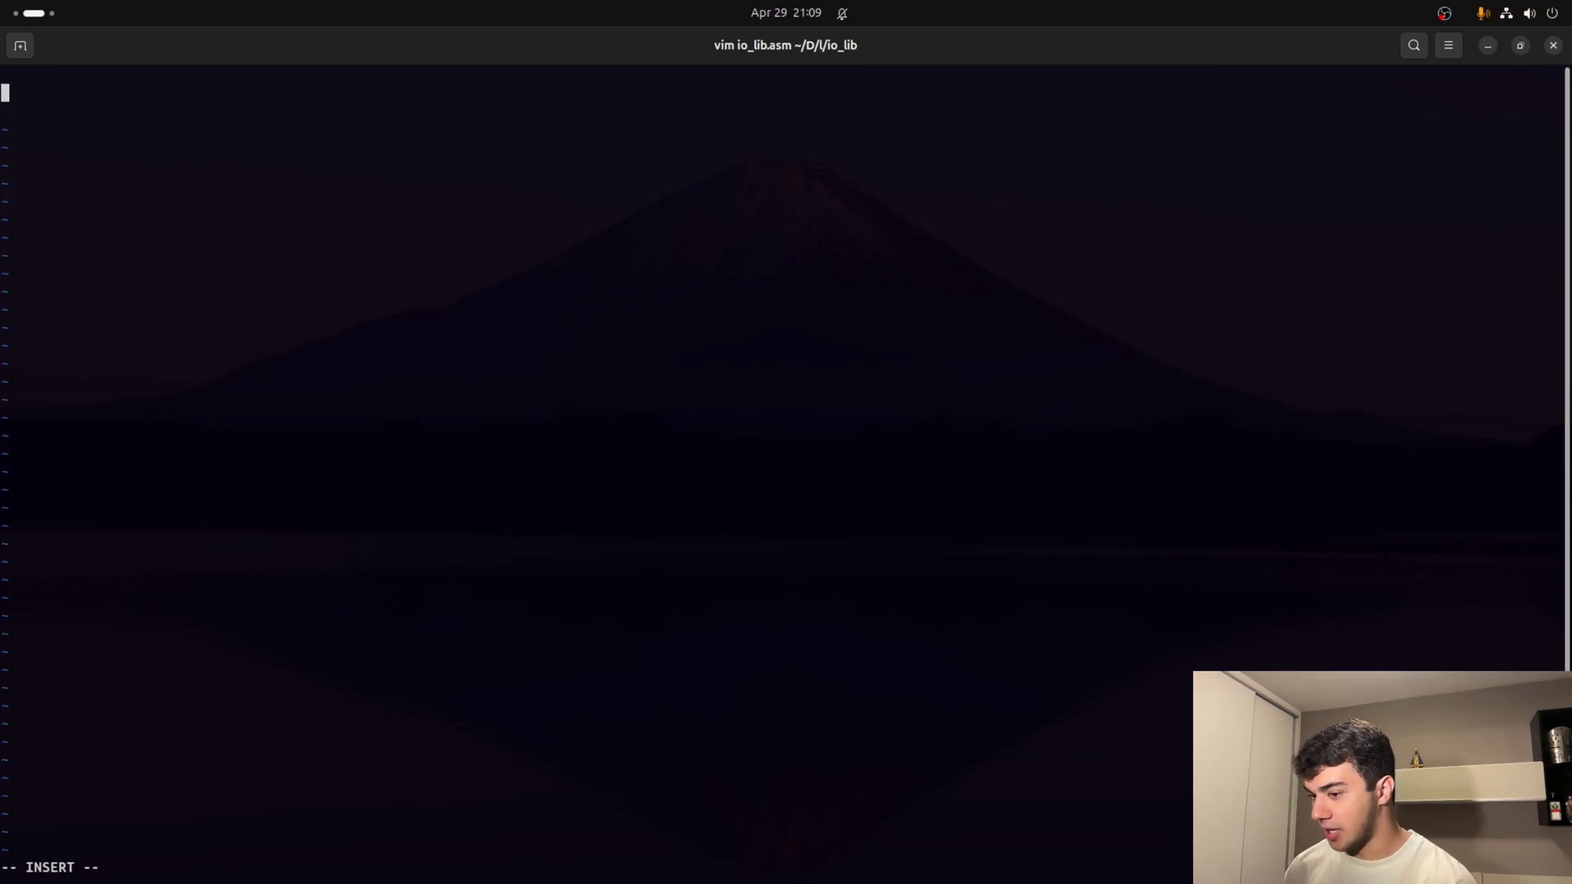
Type 'section .text' as the first line of io_lib.asm.
{"action": "type", "text": "section"}
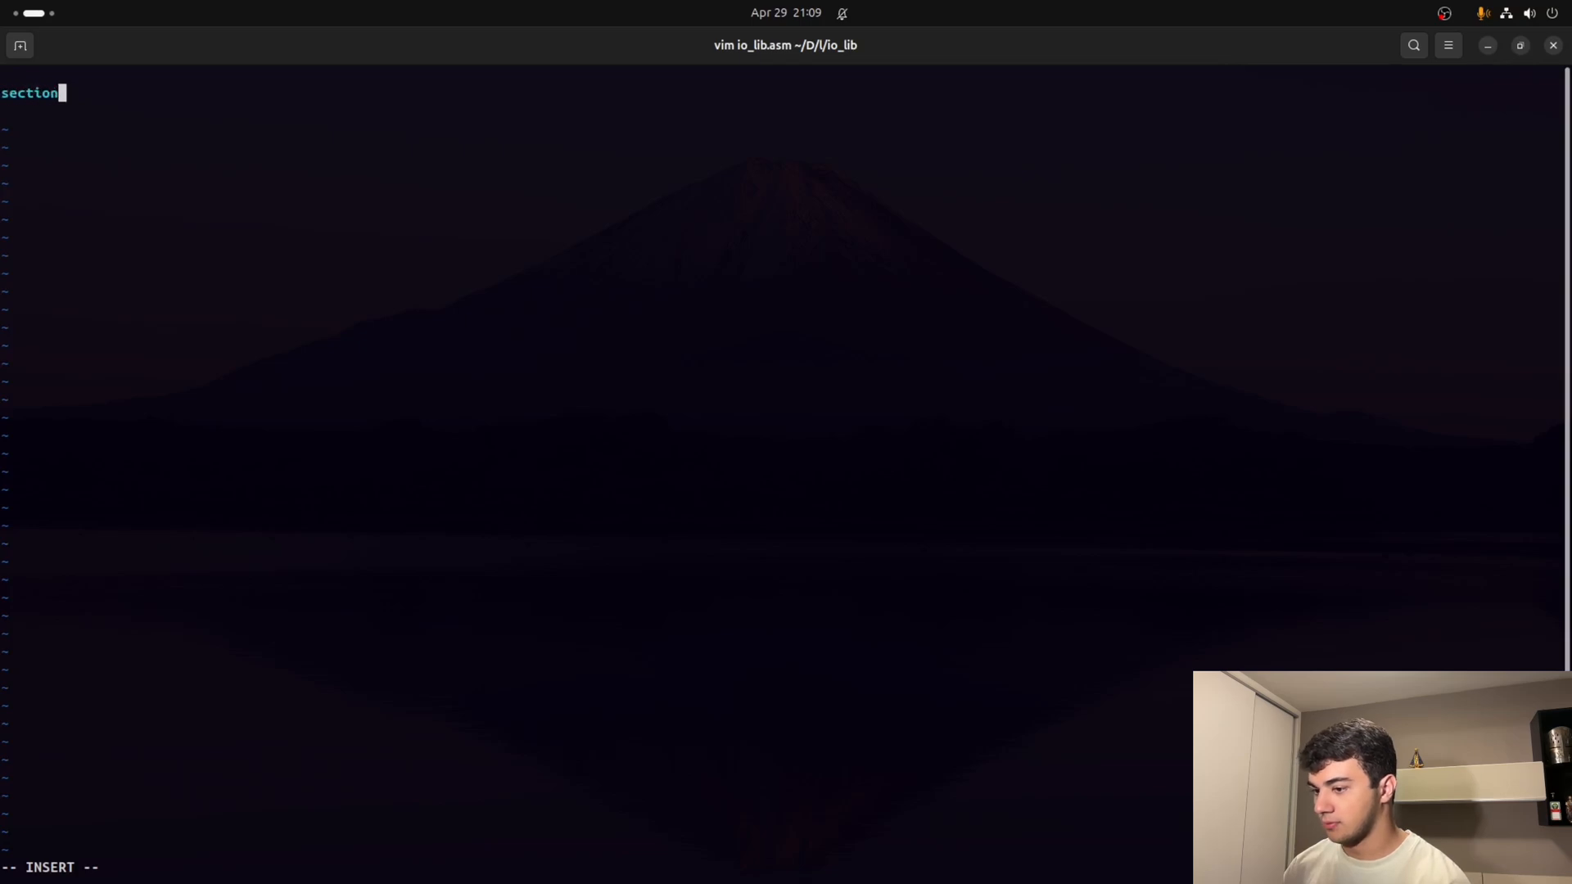
{"action": "type", "text": "text"}
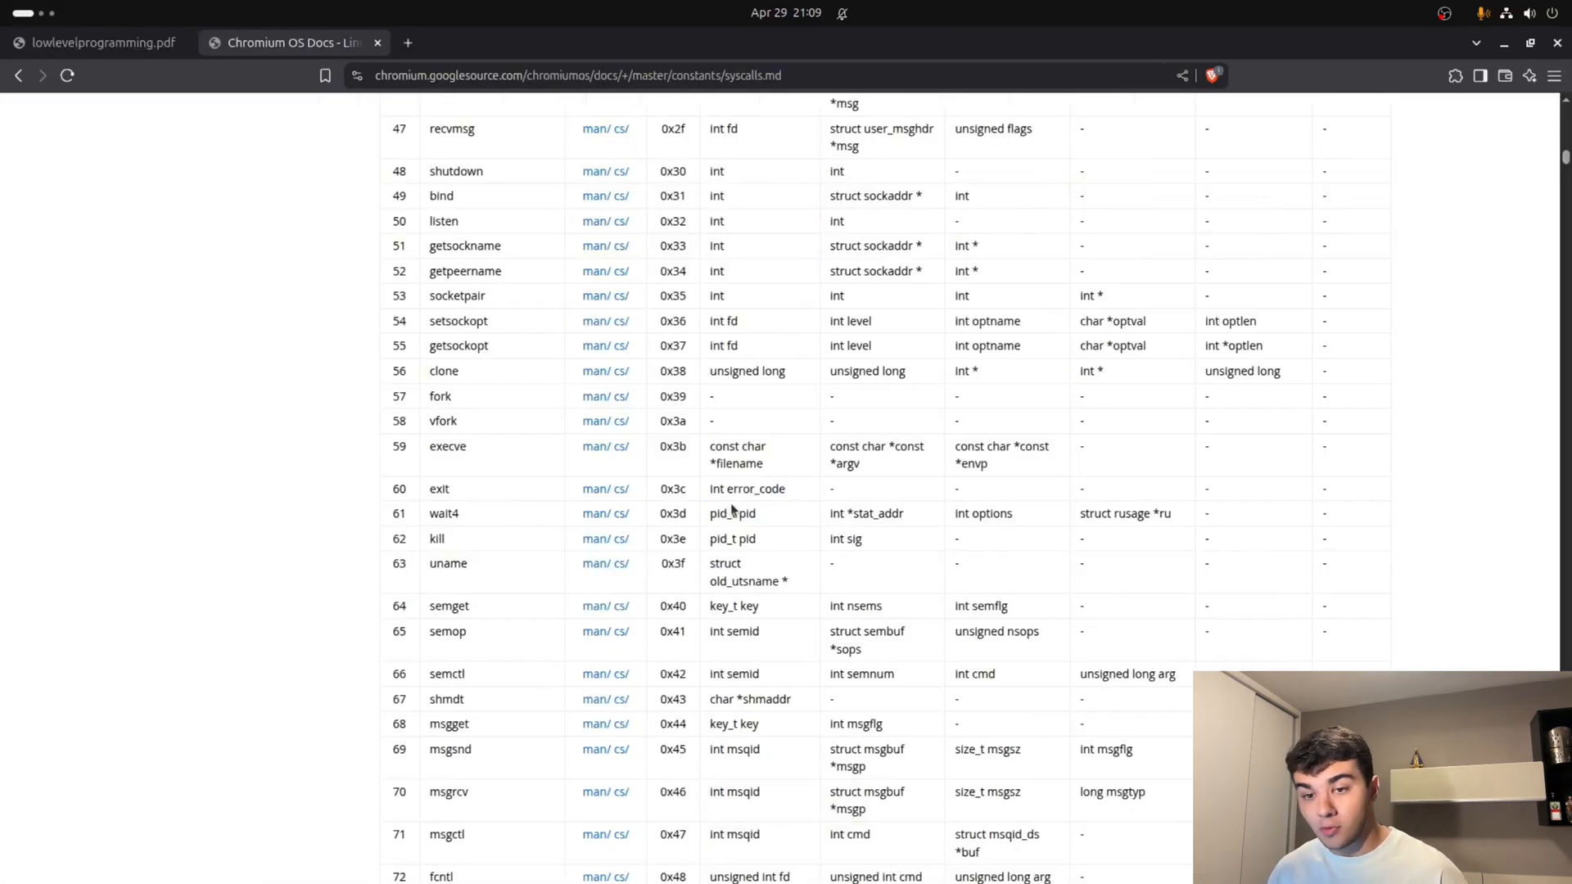
Write the exit routine lines 'mov rax, 60' and 'syscall'.
{"action": "double_click", "coordinate": [670, 488]}
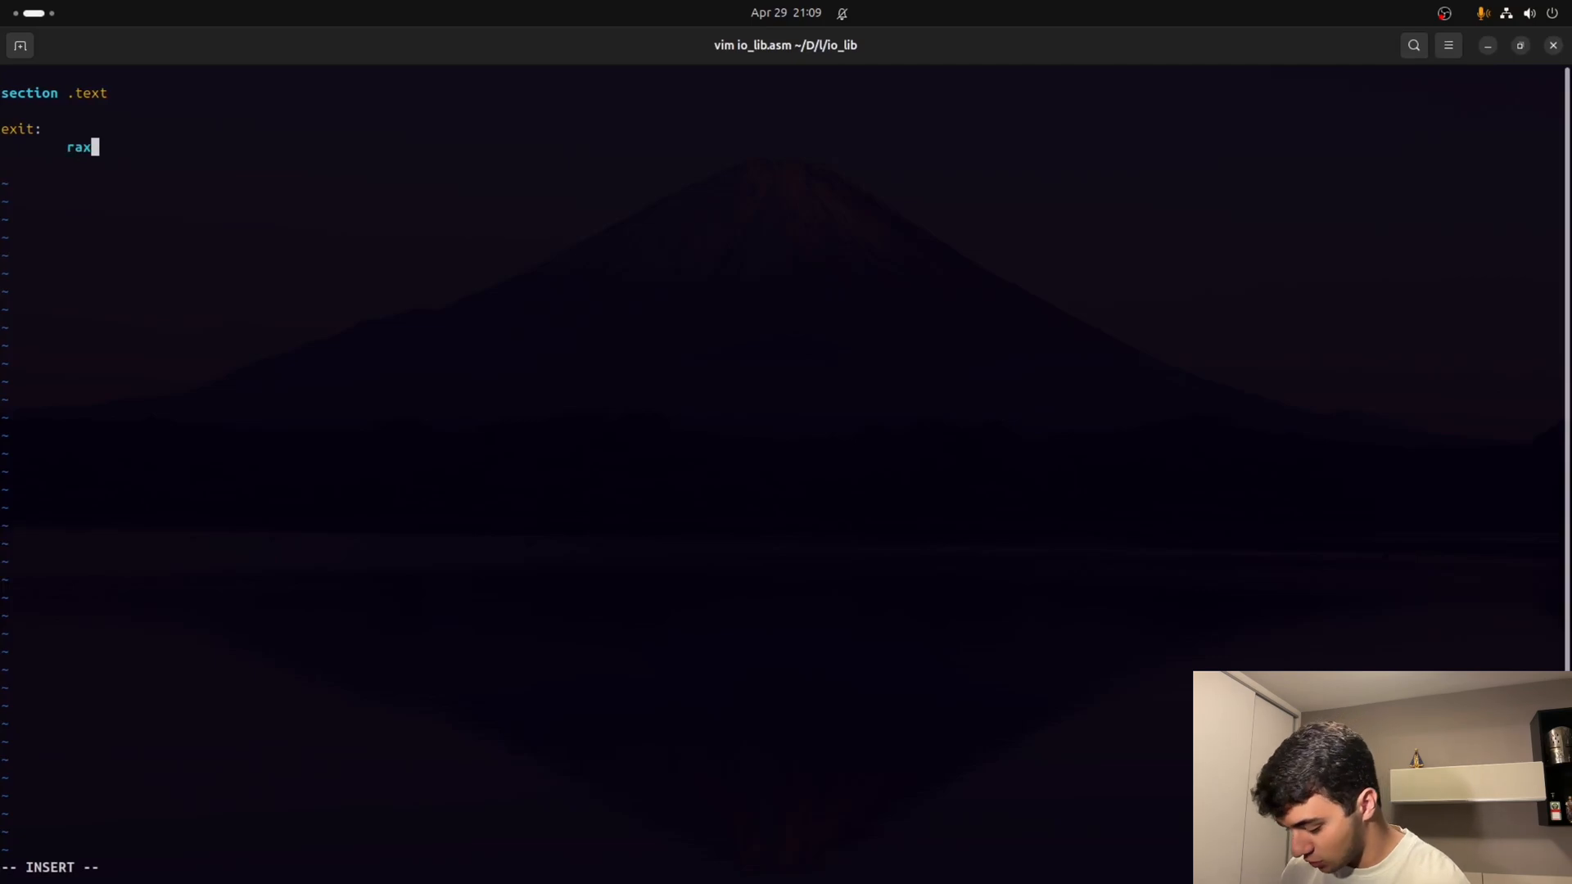
{"action": "type", "text": "mov"}
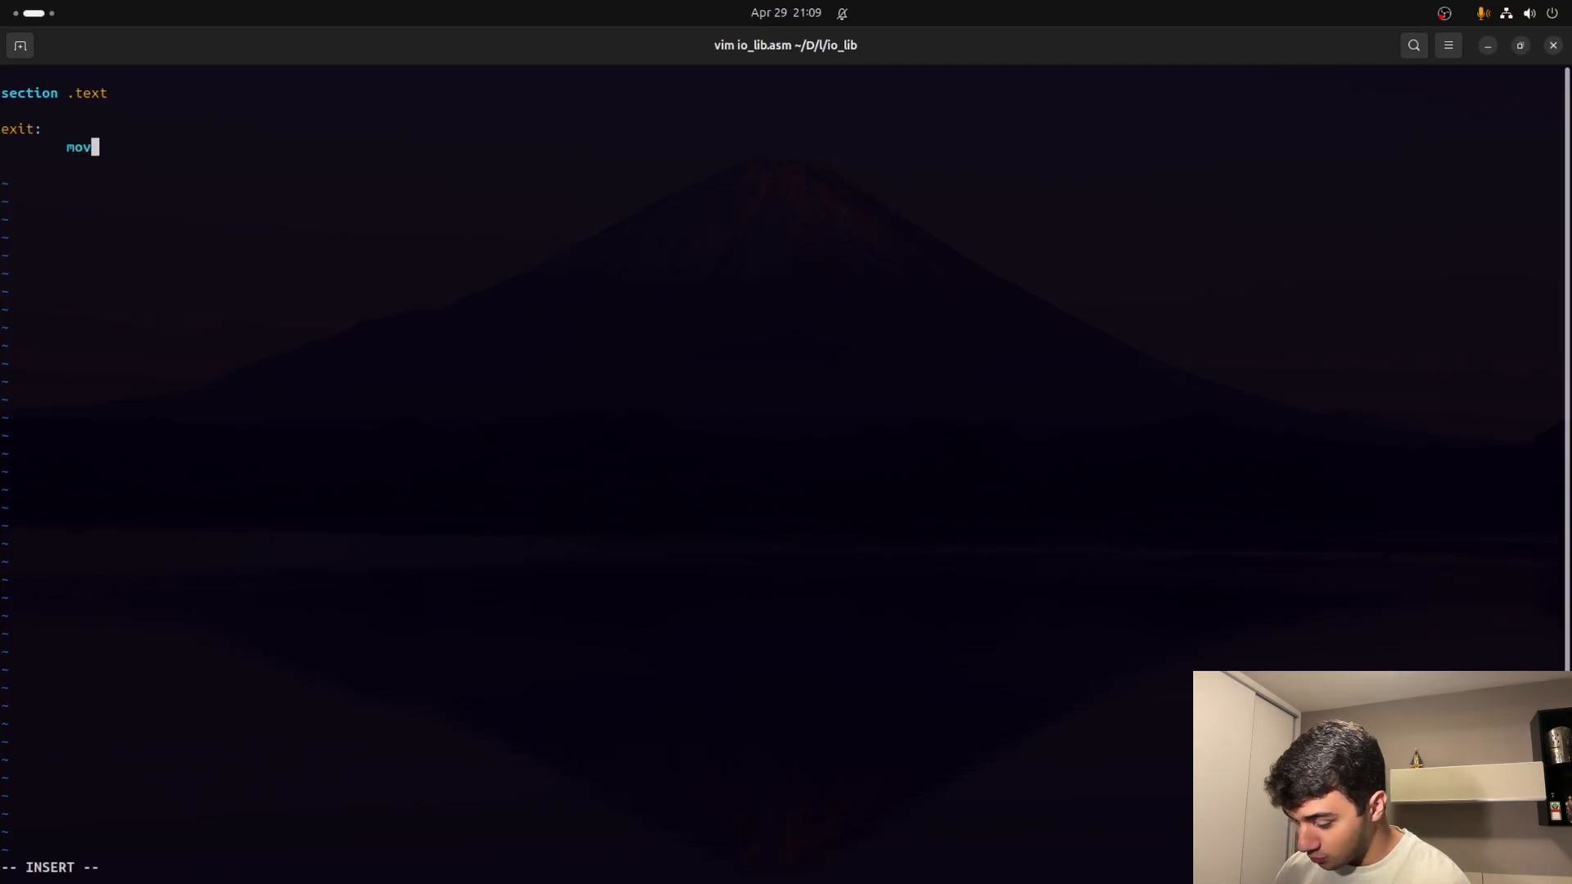
{"action": "type", "text": "rax,"}
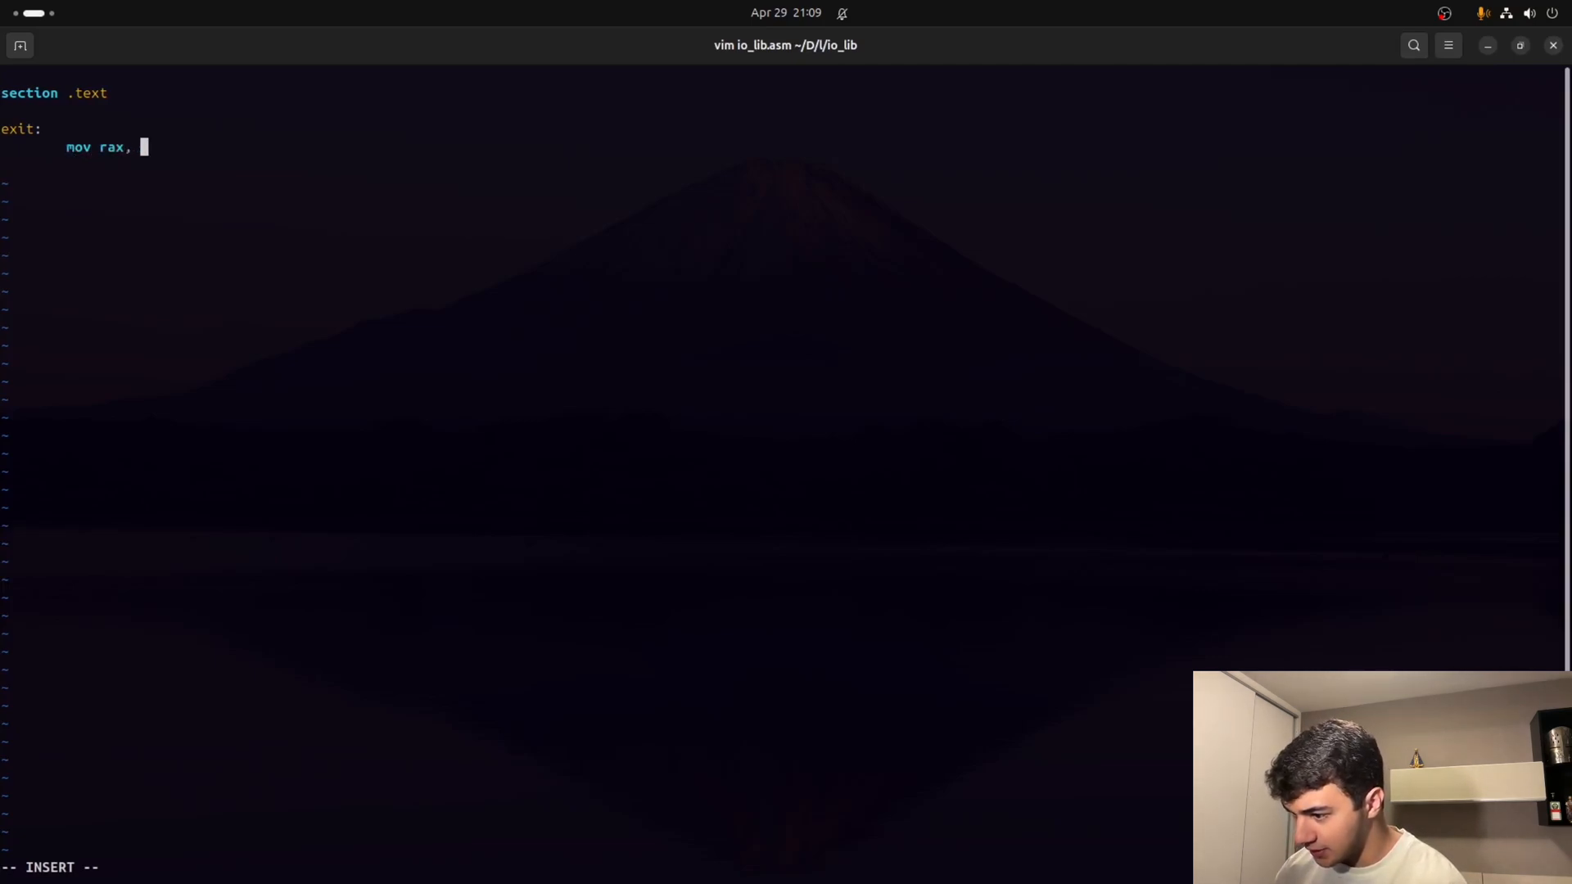
{"action": "type", "text": "60"}
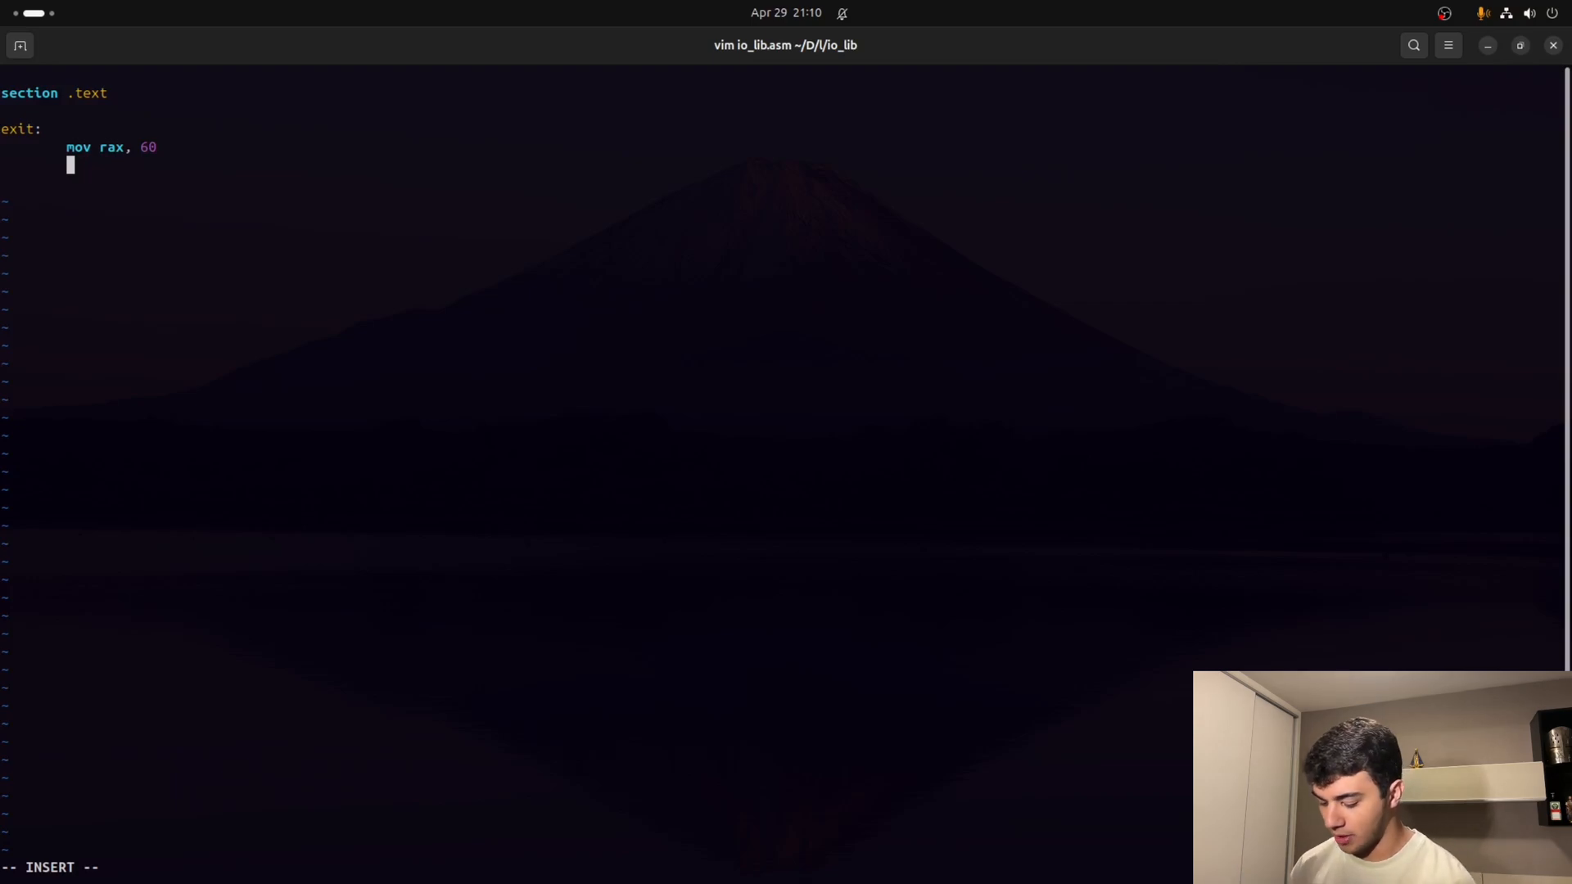
{"action": "type", "text": "sys"}
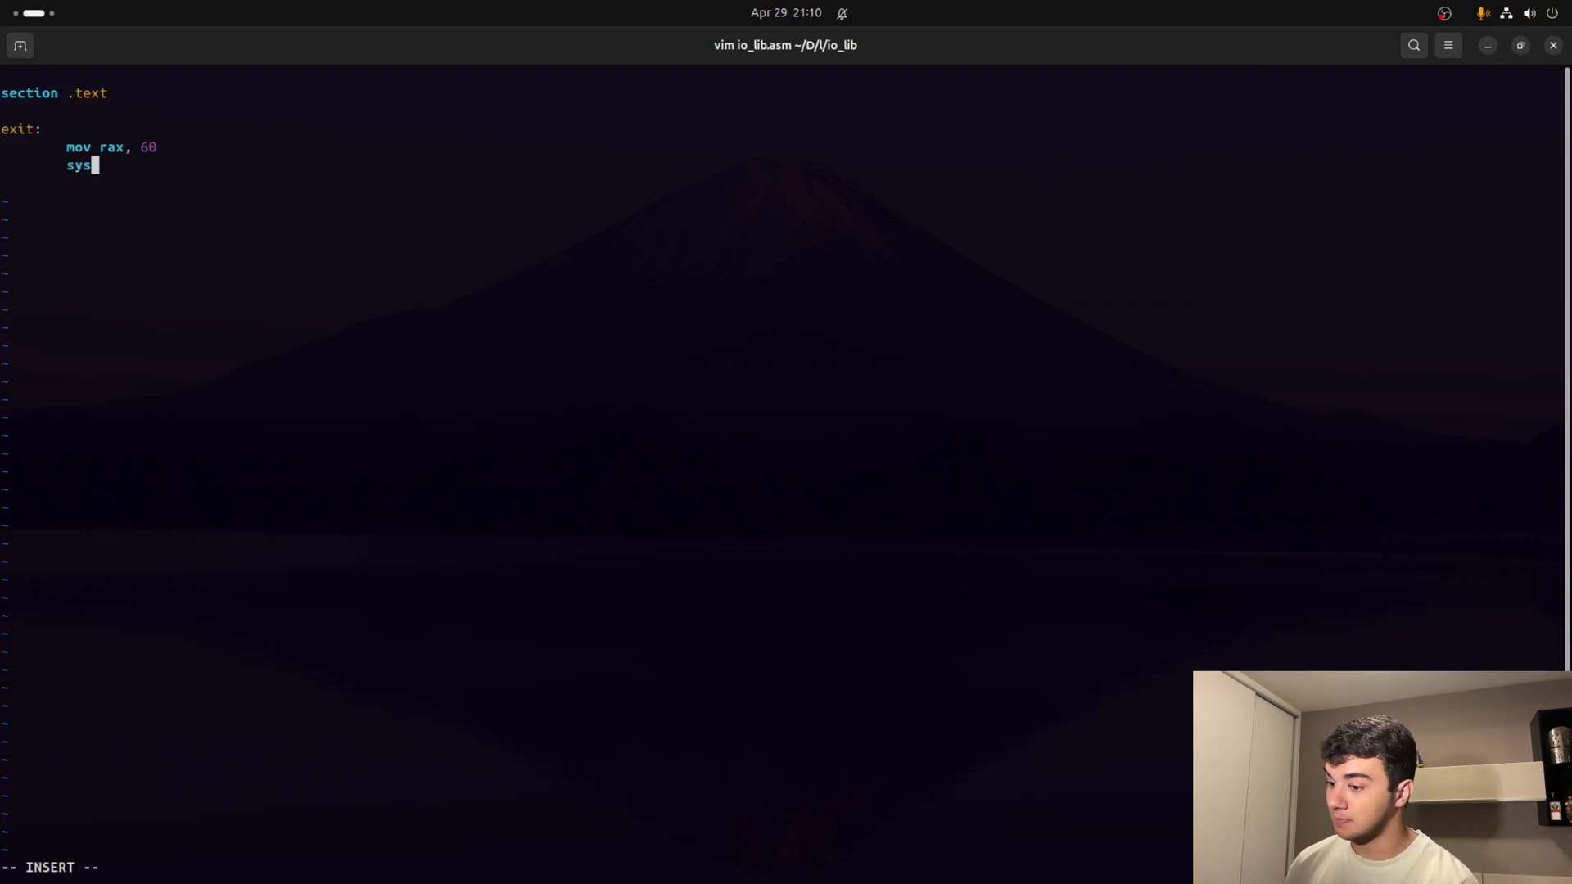
{"action": "type", "text": "call"}
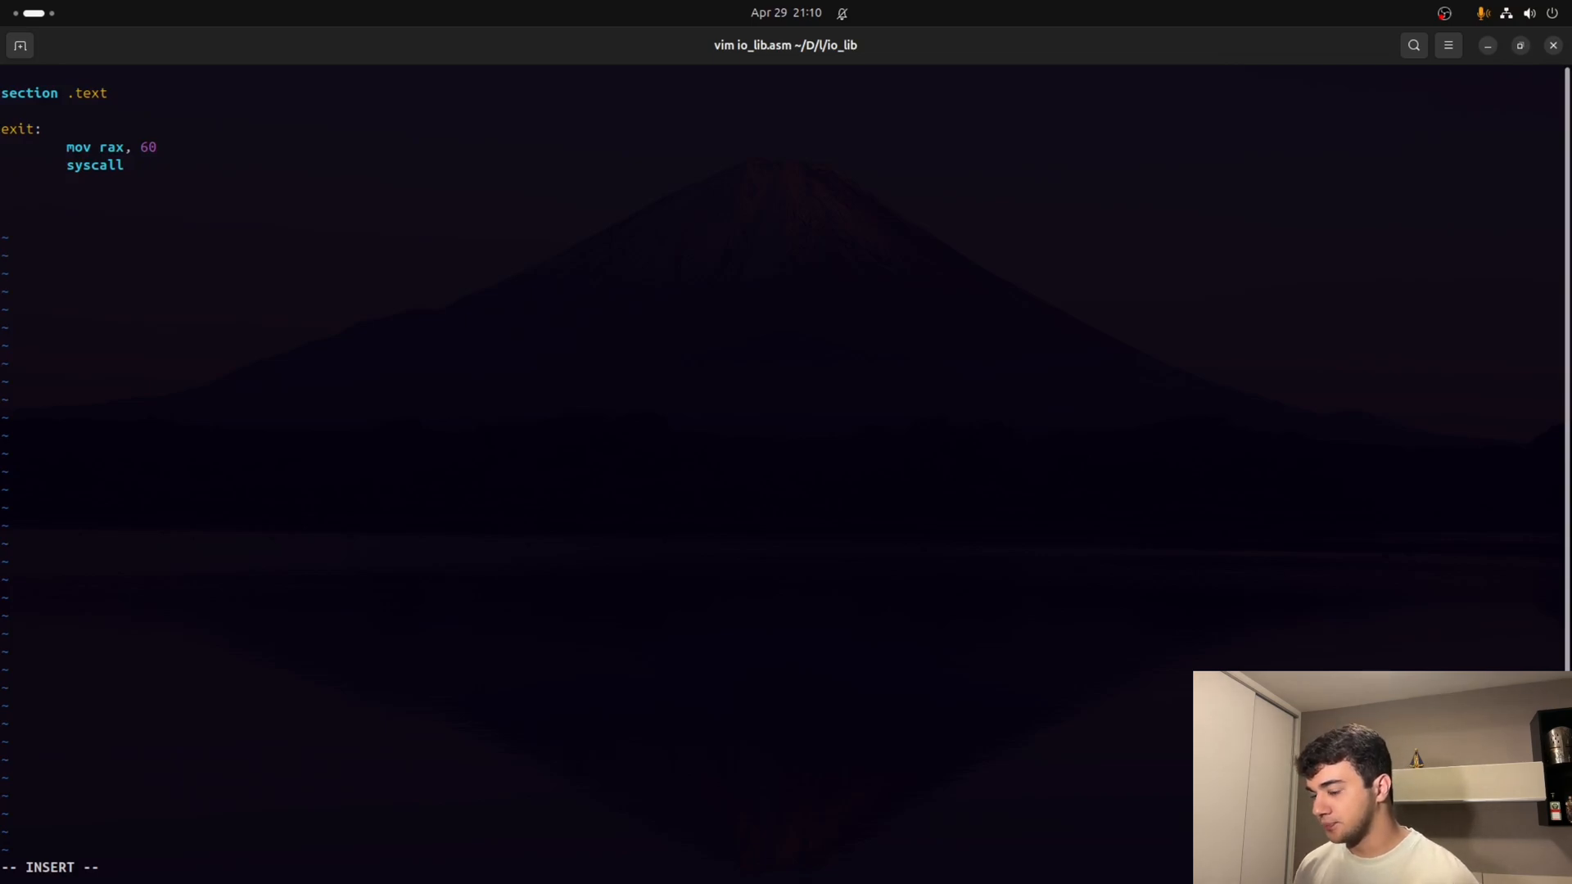
{"action": "key", "text": "Enter"}
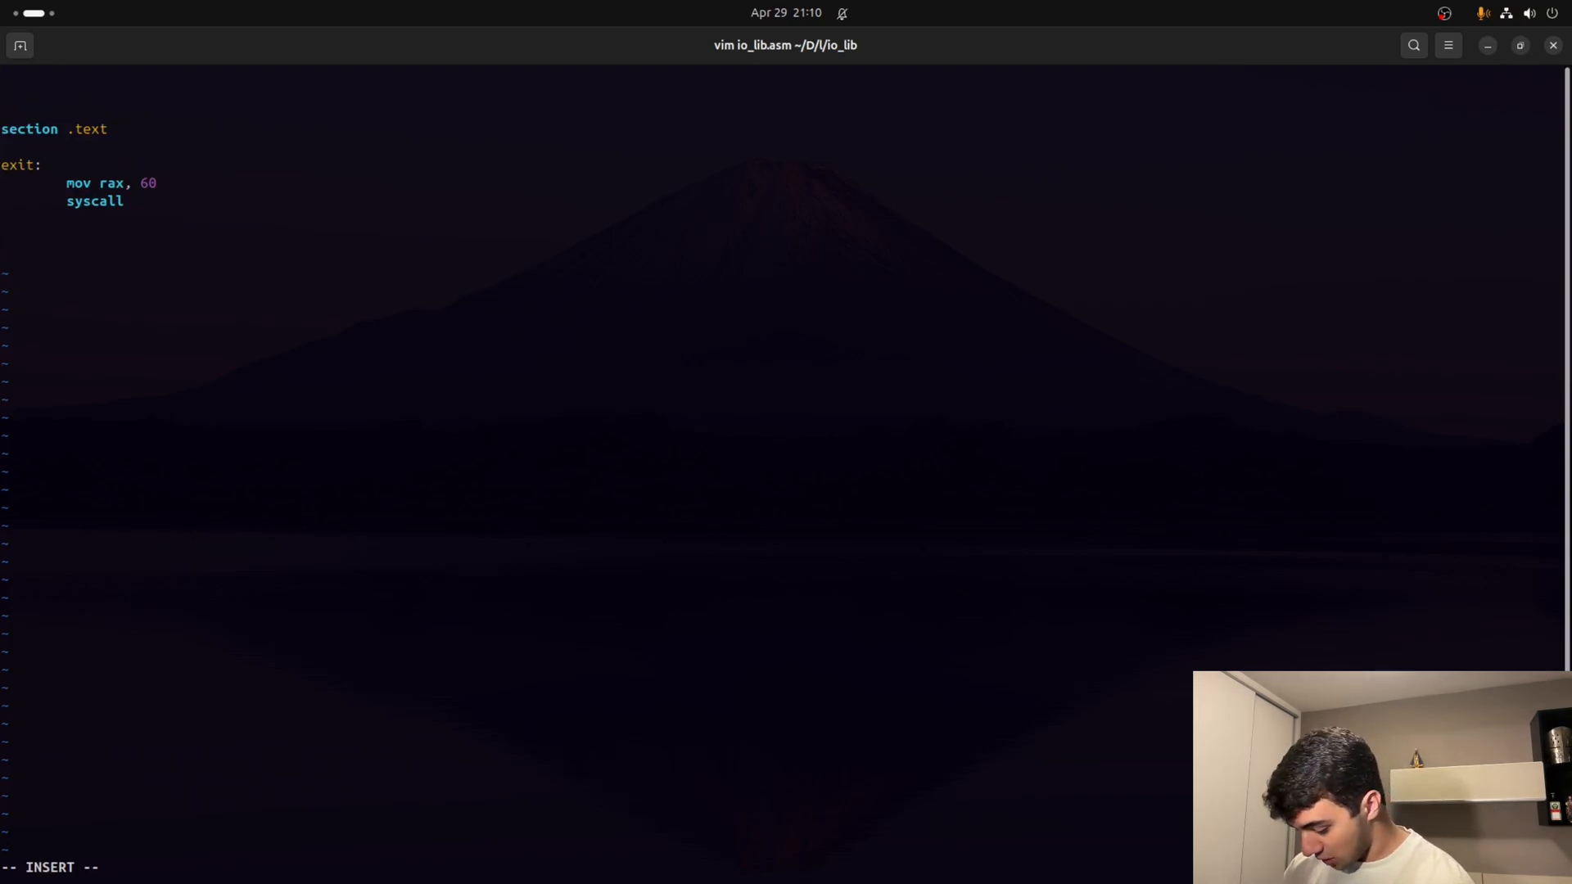
Add 'global _start' at the top of io_lib.asm.
{"action": "type", "text": "global"}
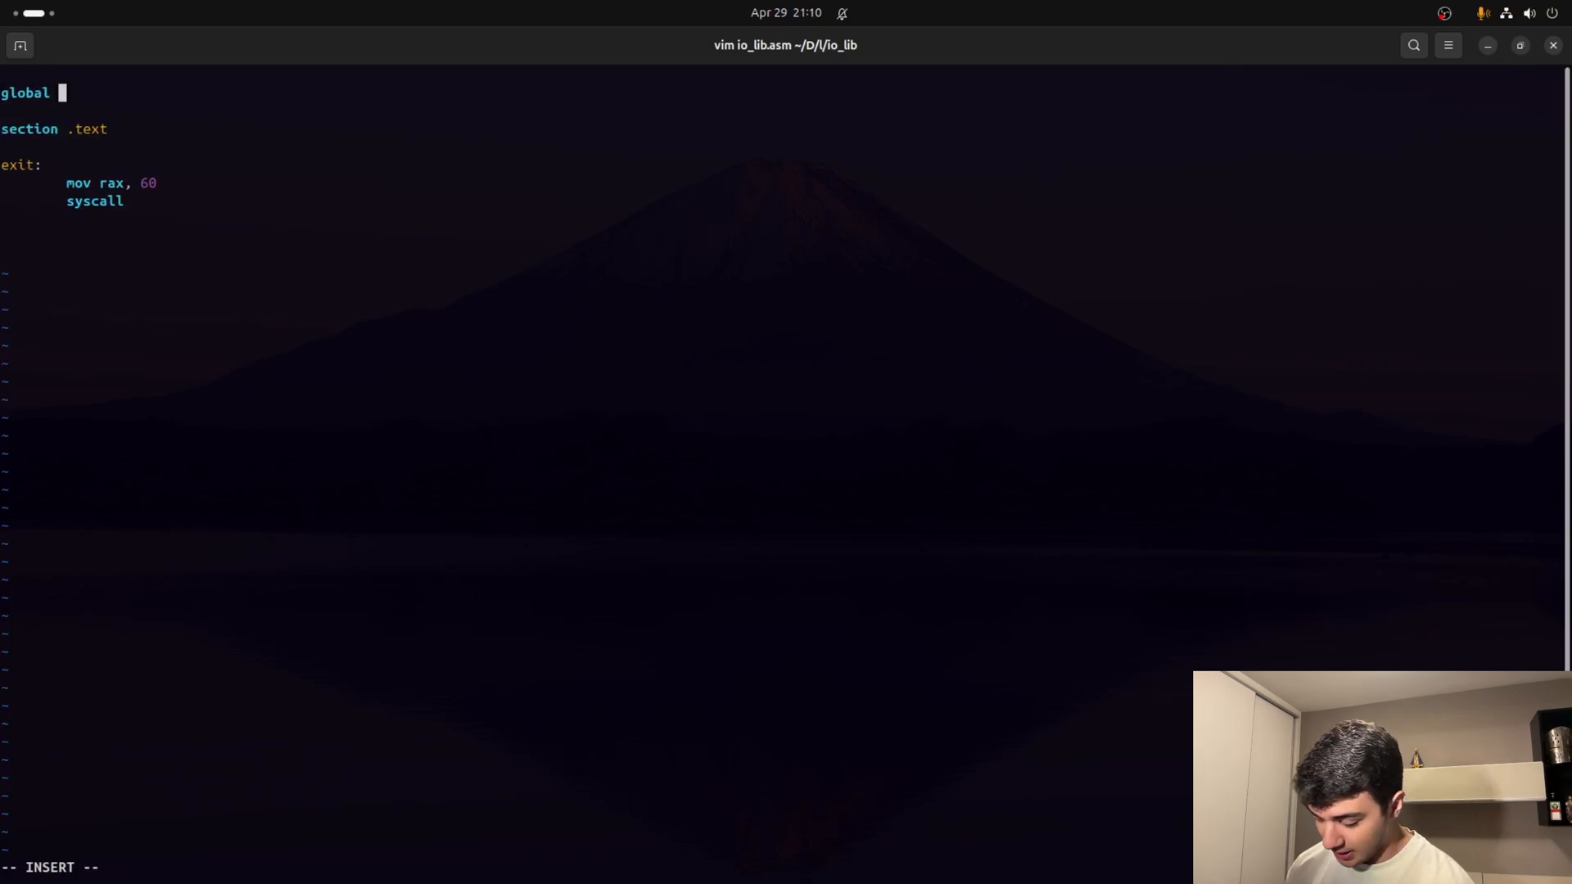
{"action": "type", "text": "_start"}
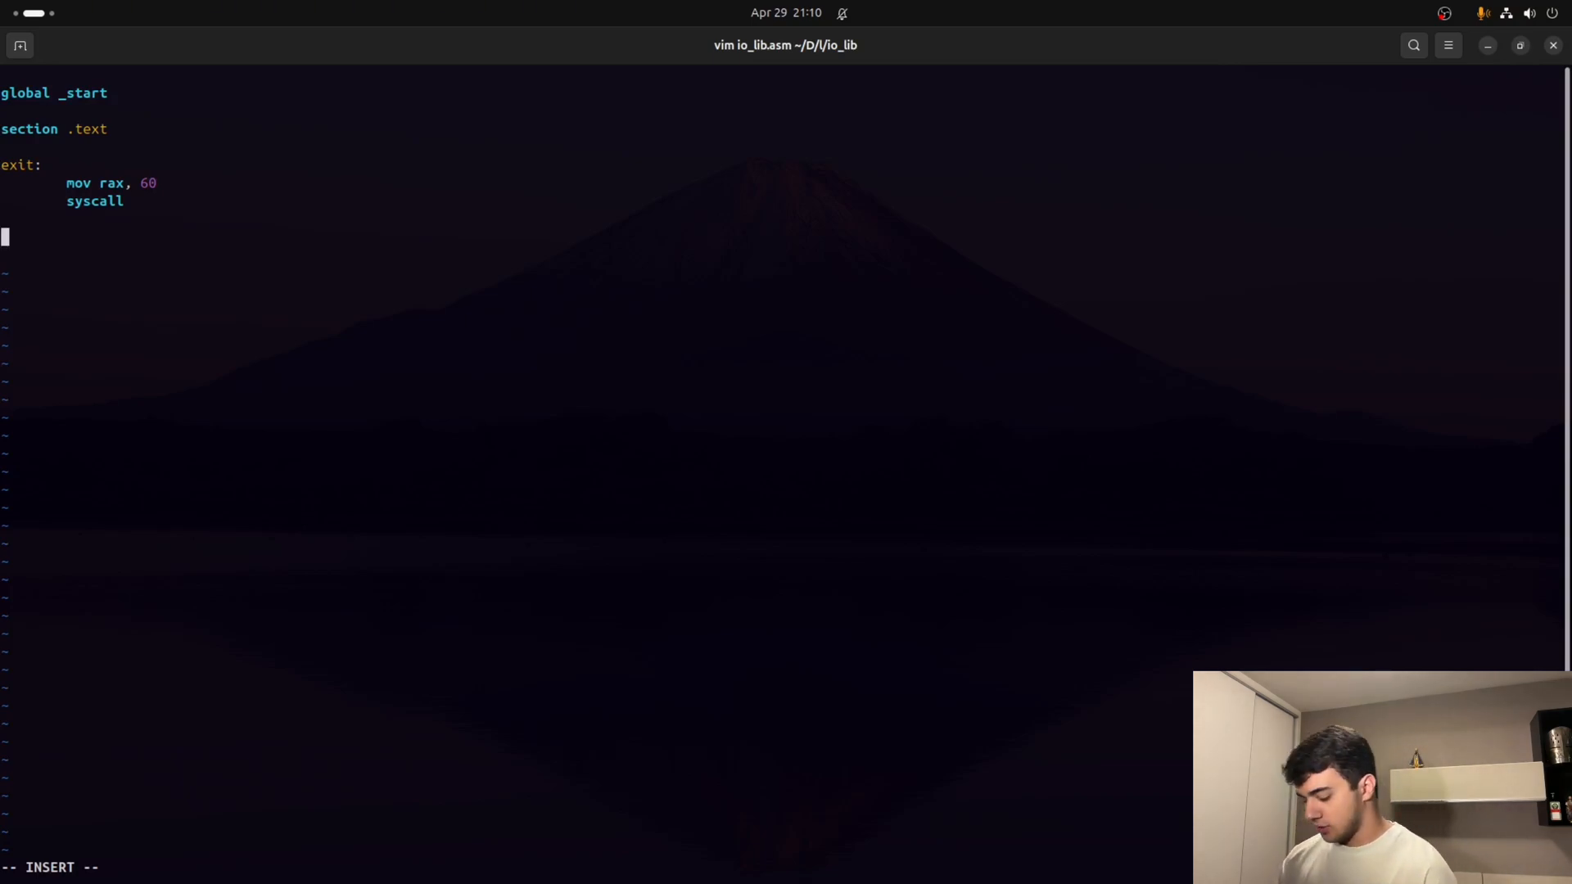
Add a '_start:' label containing 'jmp exit', then save and quit Vim.
{"action": "type", "text": "_start"}
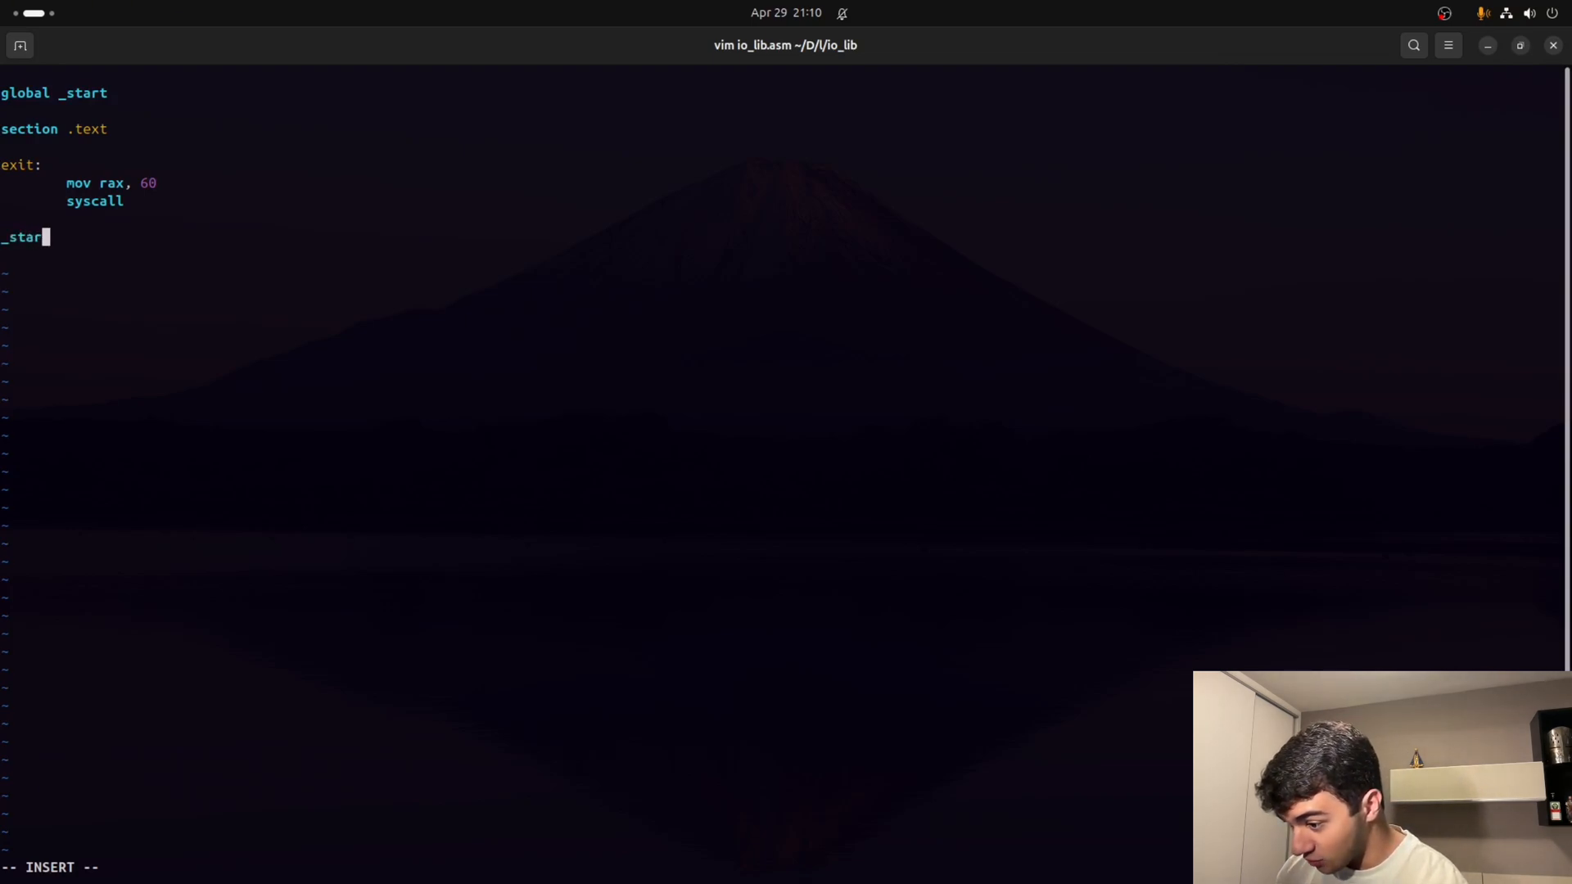
{"action": "type", "text": "t:"}
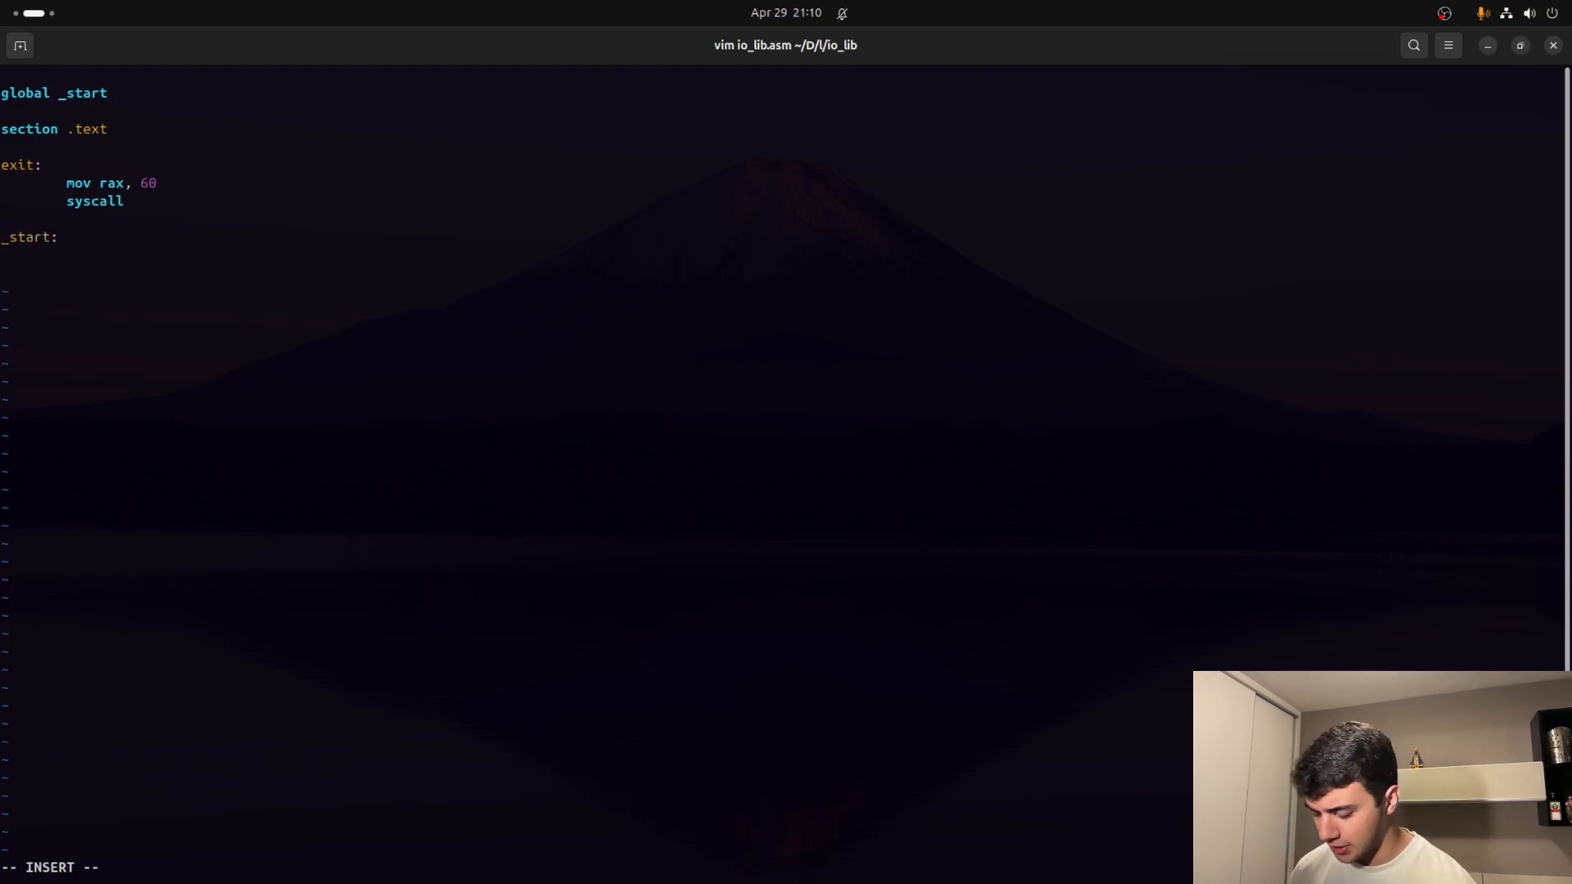
{"action": "type", "text": "jmp e"}
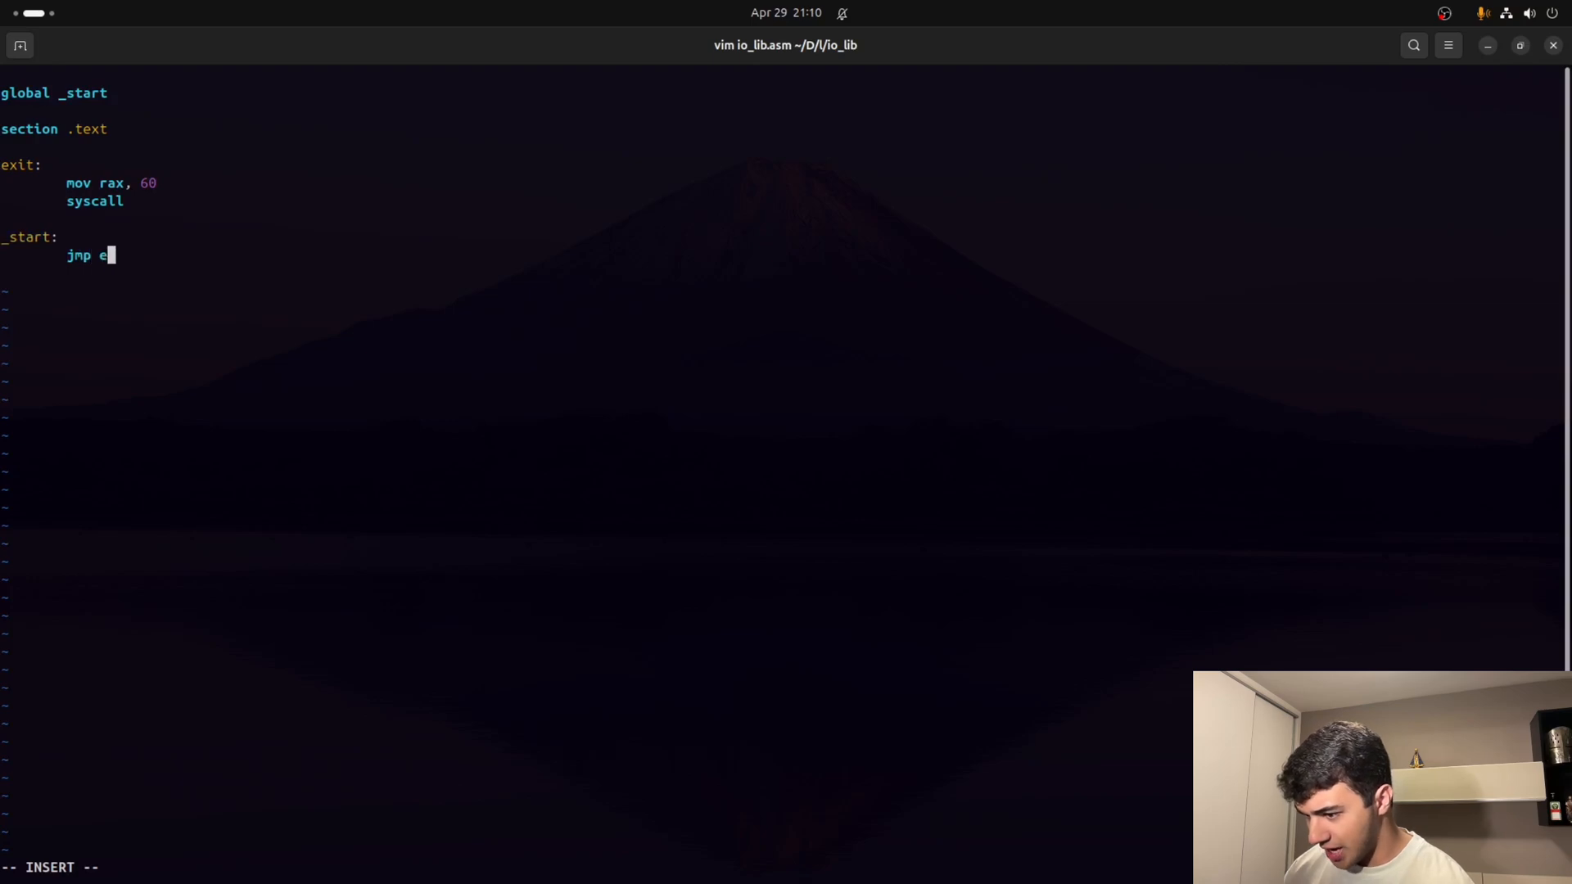
{"action": "type", "text": "xit"}
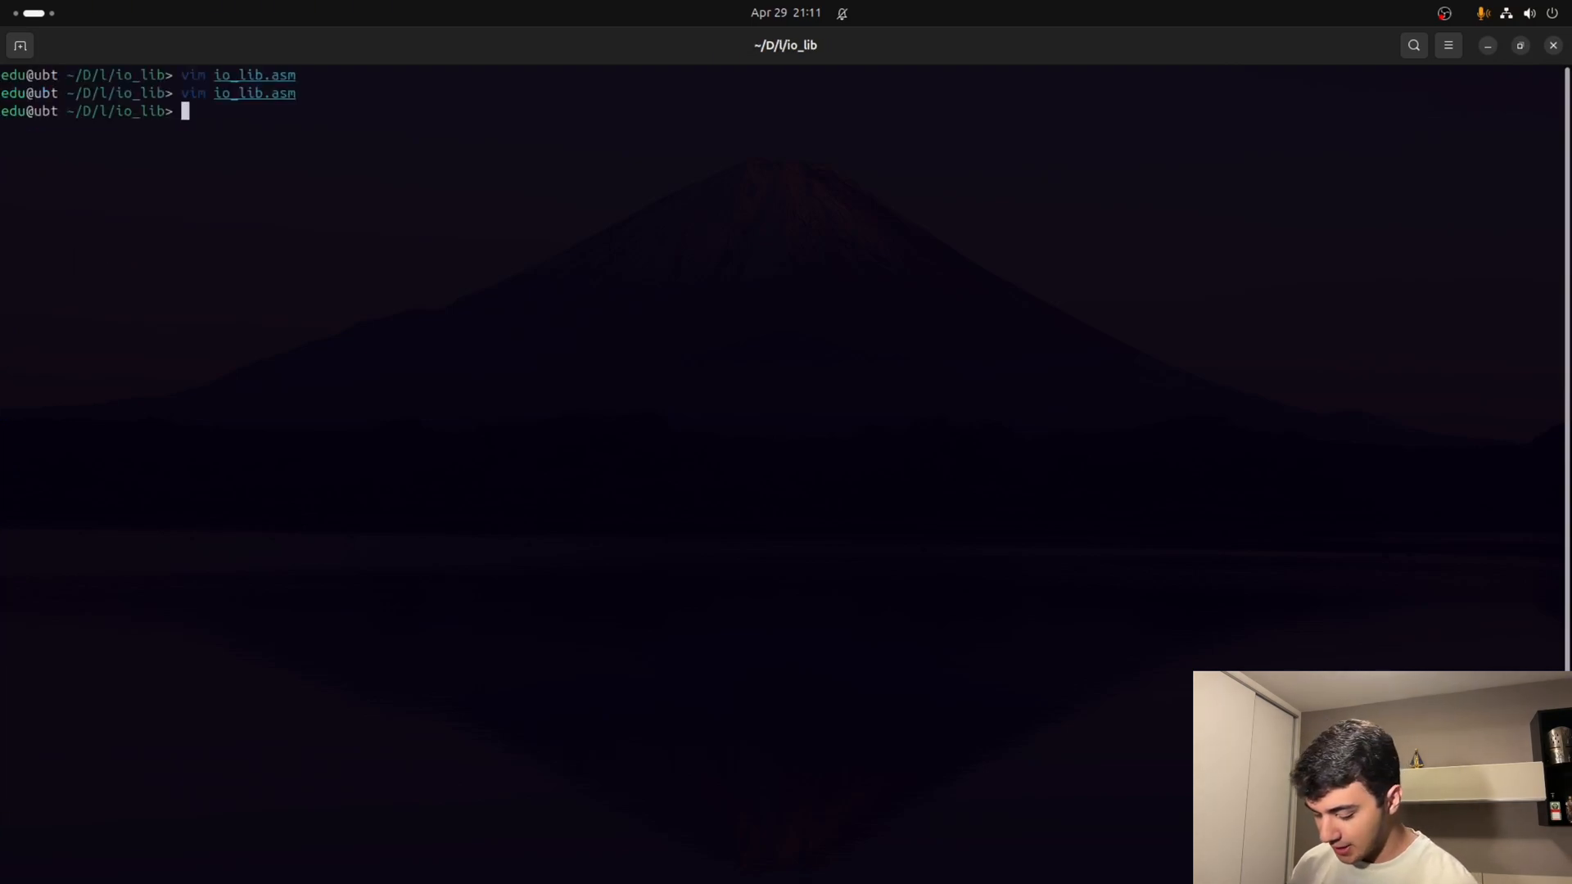
Assemble io_lib.asm with nasm -felf64, link it, and run ./io_lib.
{"action": "type", "text": "nasm -felf64 io_lib.asm"}
{"action": "type", "text": "ld -o io_lib io_lib.o"}
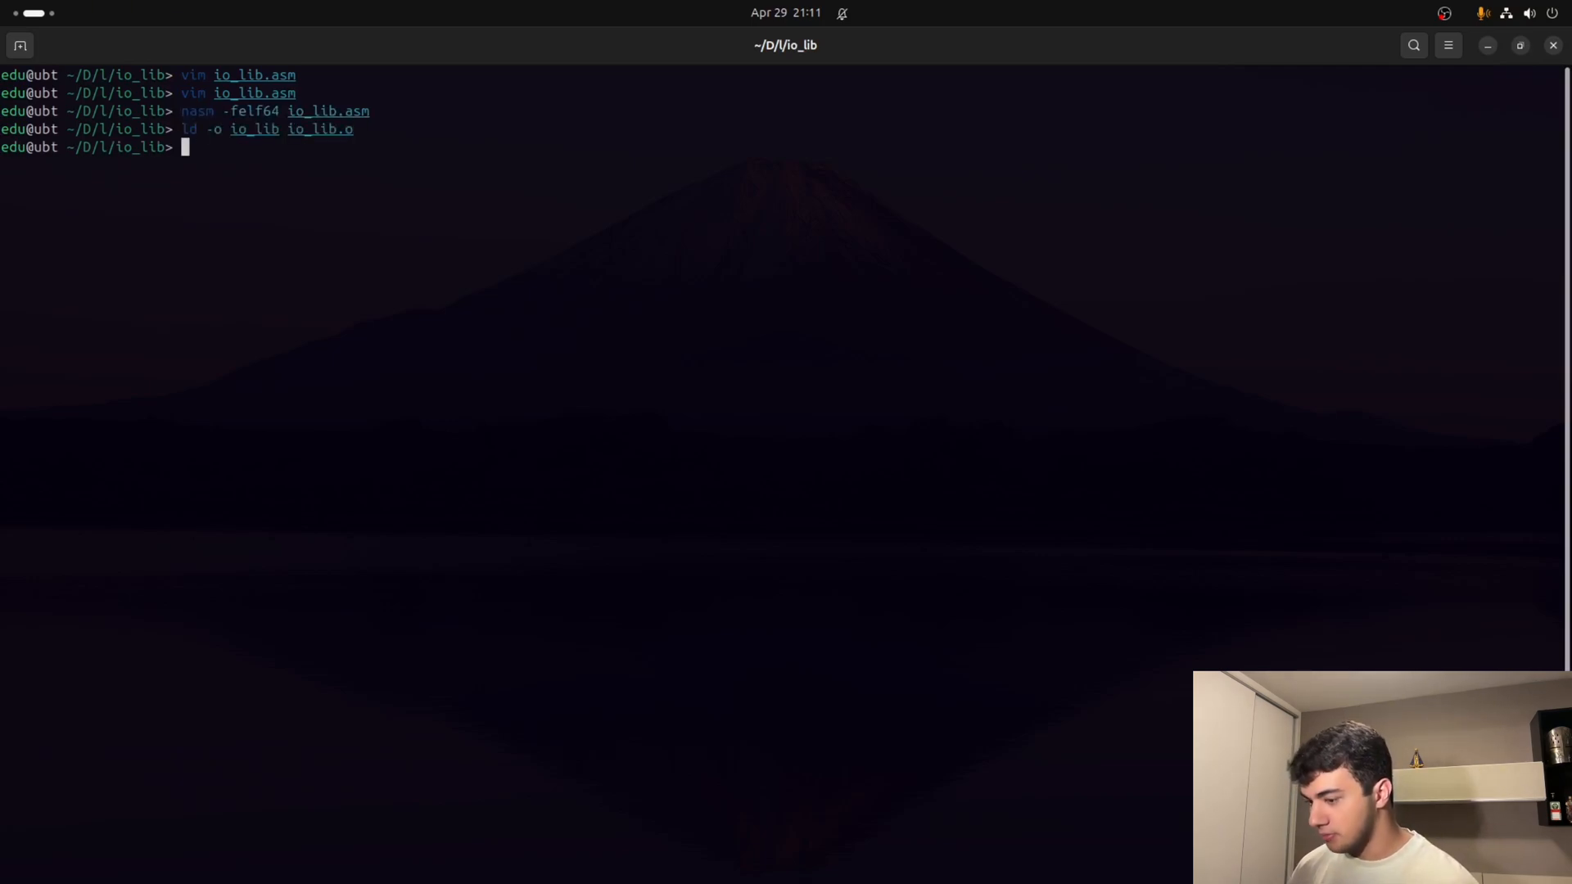
{"action": "type", "text": "./io_lib"}
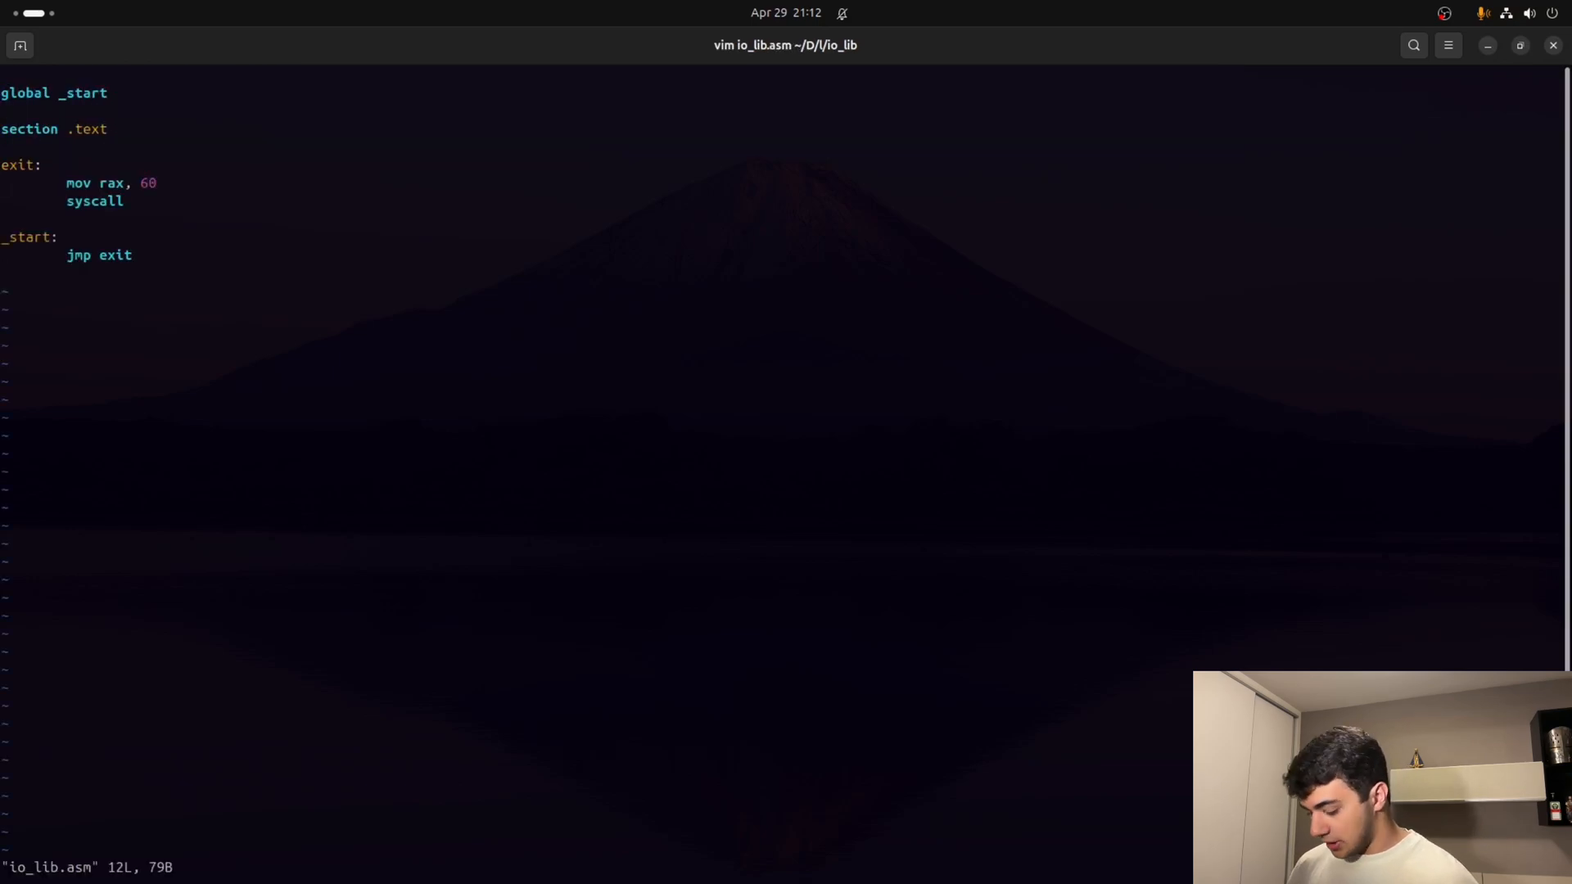
Insert 'mov rdi, 3' above 'jmp exit' in the _start routine.
{"action": "key", "text": "i"}
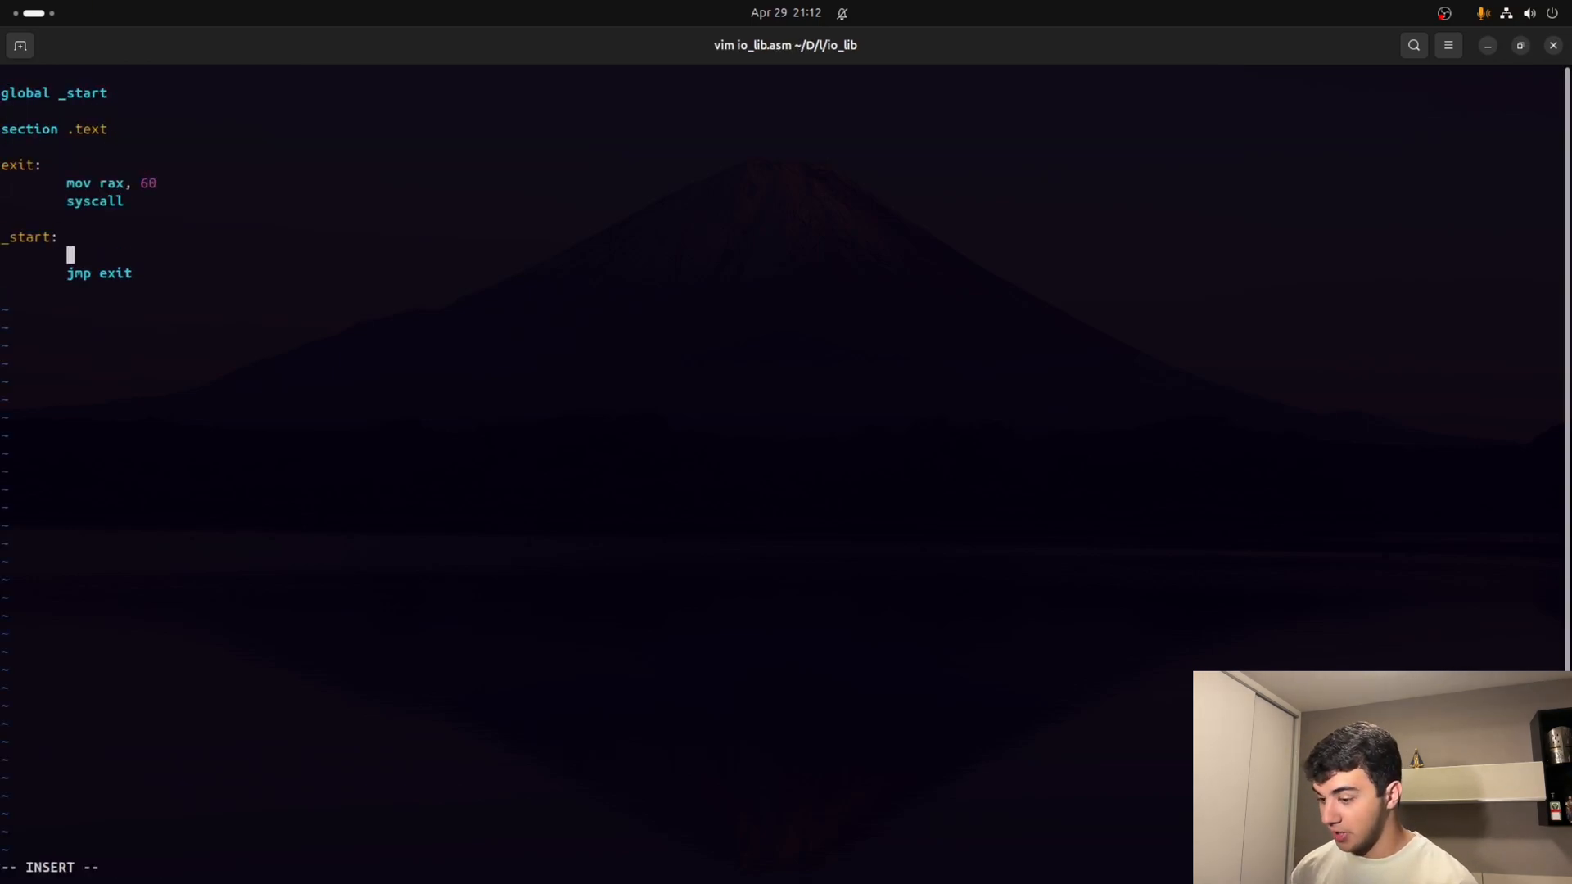
{"action": "type", "text": "mov rdi, 3"}
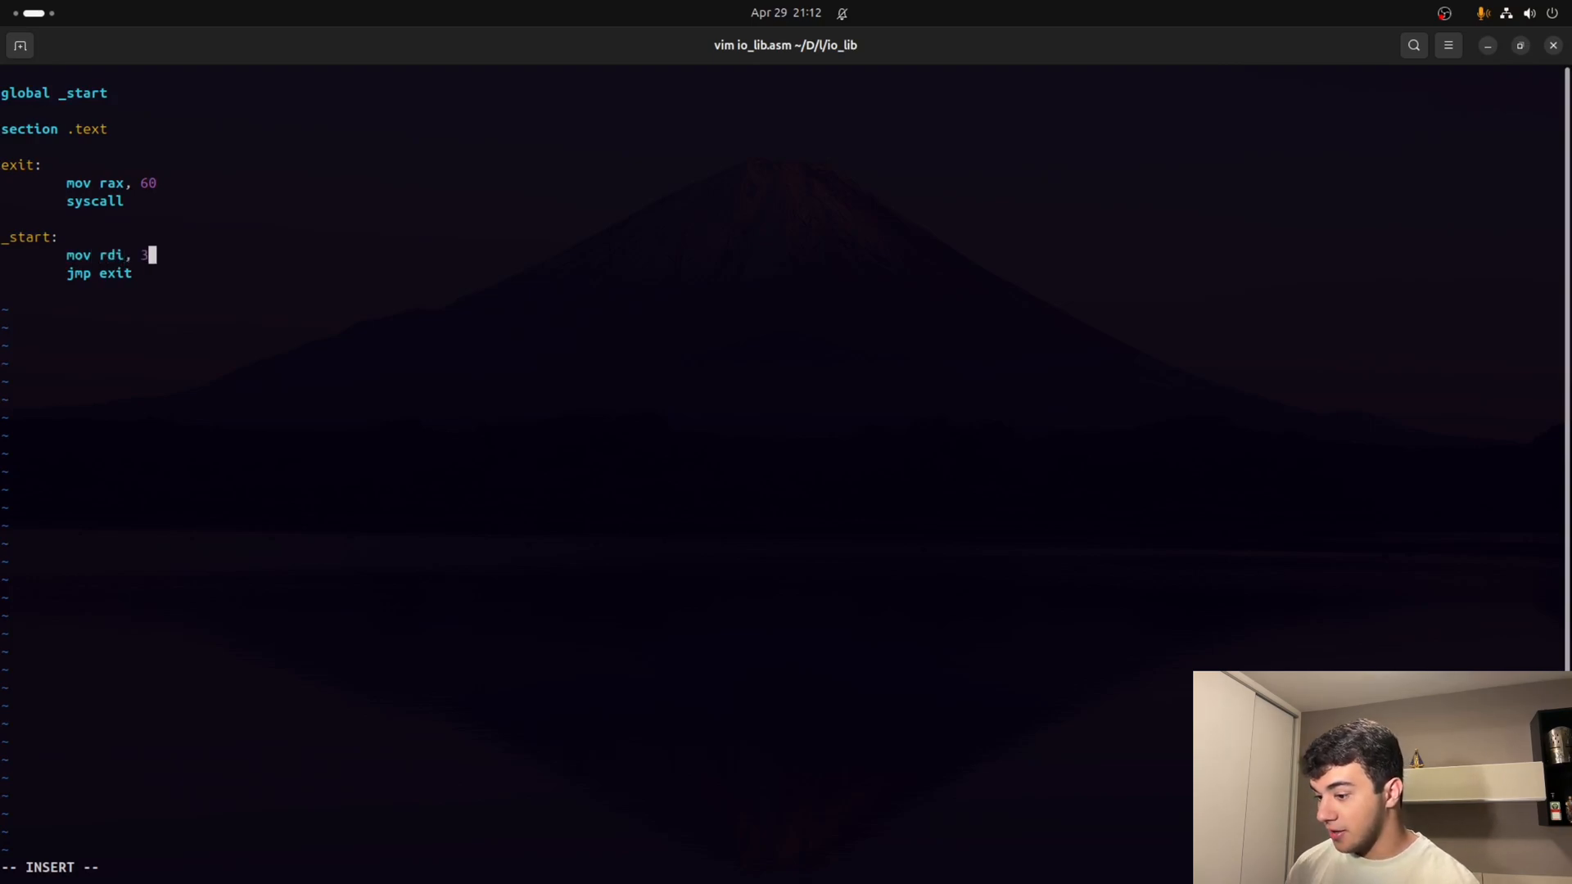
{"action": "key", "text": "Escape"}
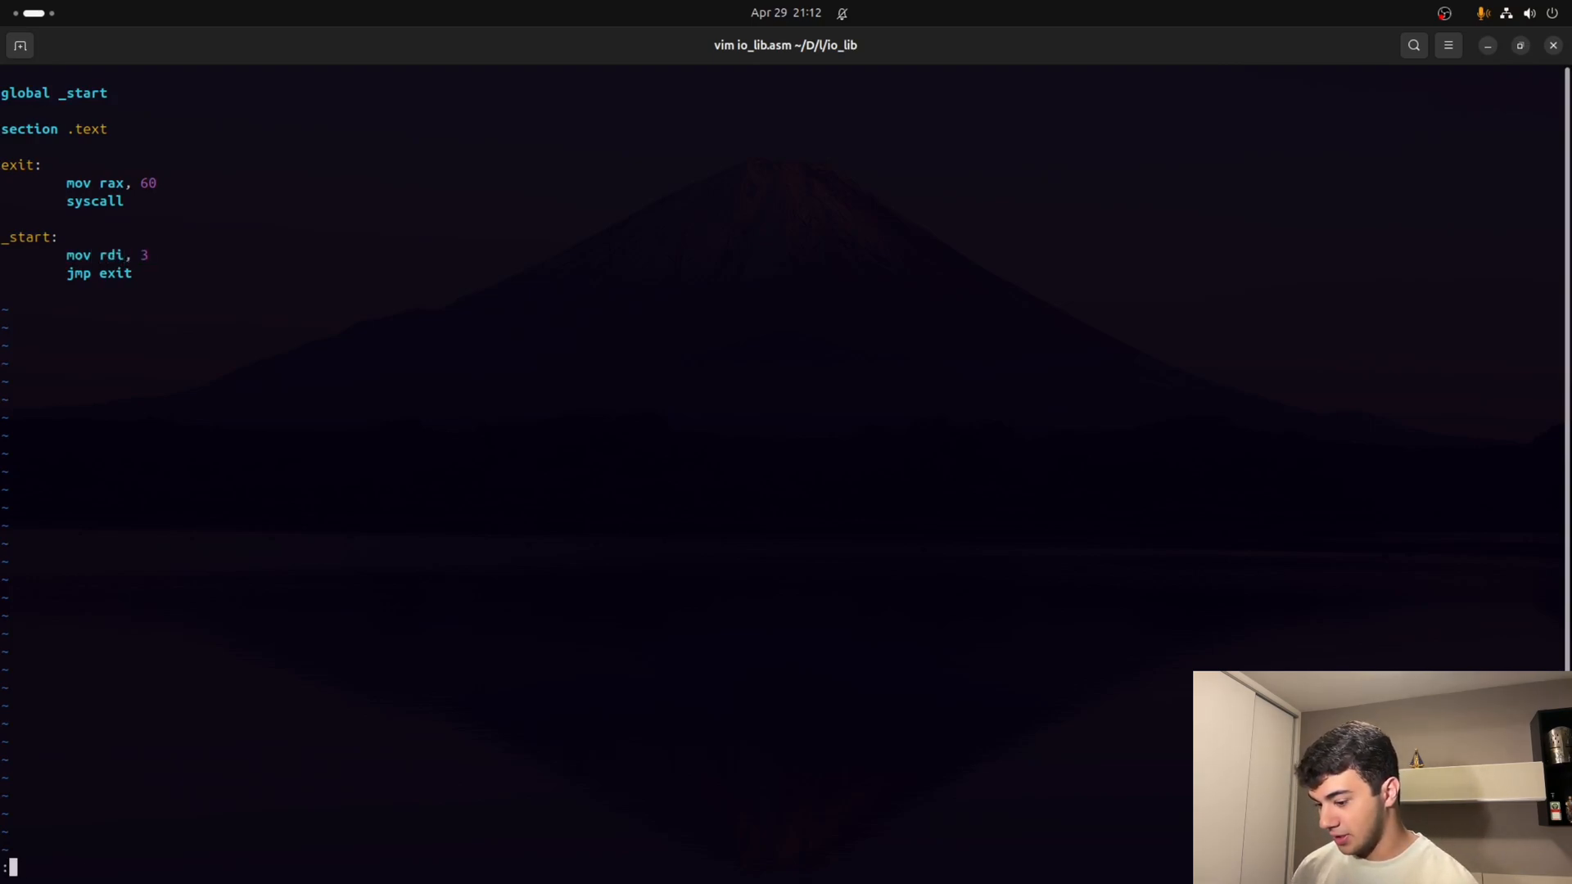